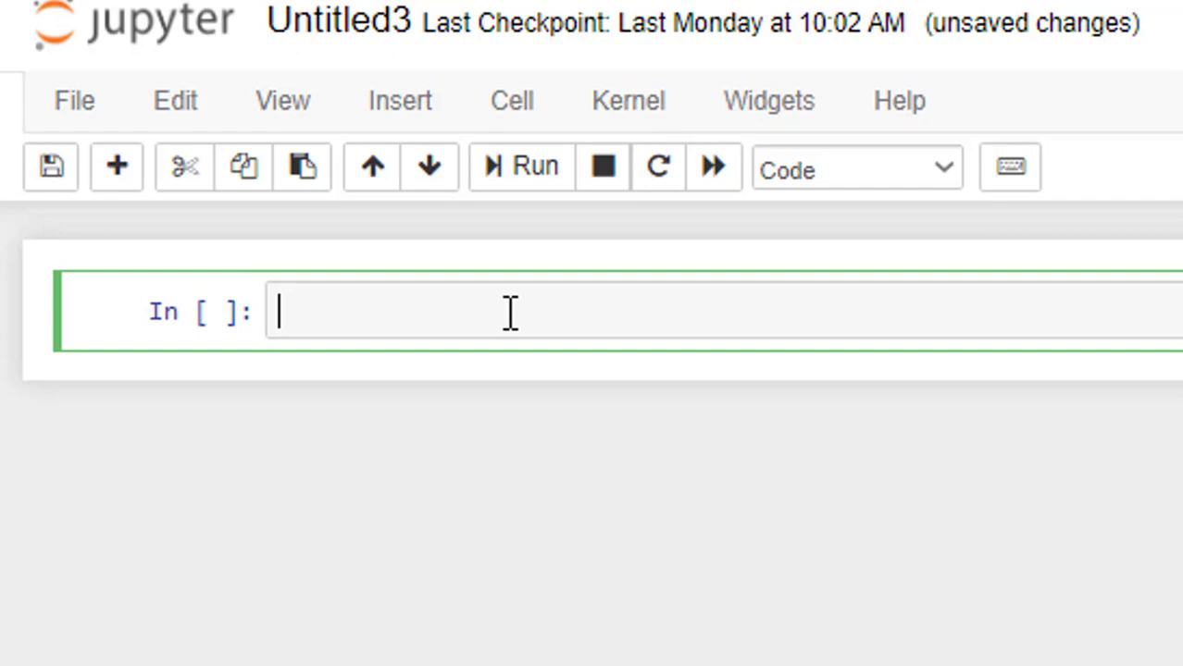
# - Write the first cell importing matplotlib.pyplot as plt and numpy as np
pyautogui.write('import matplotli')
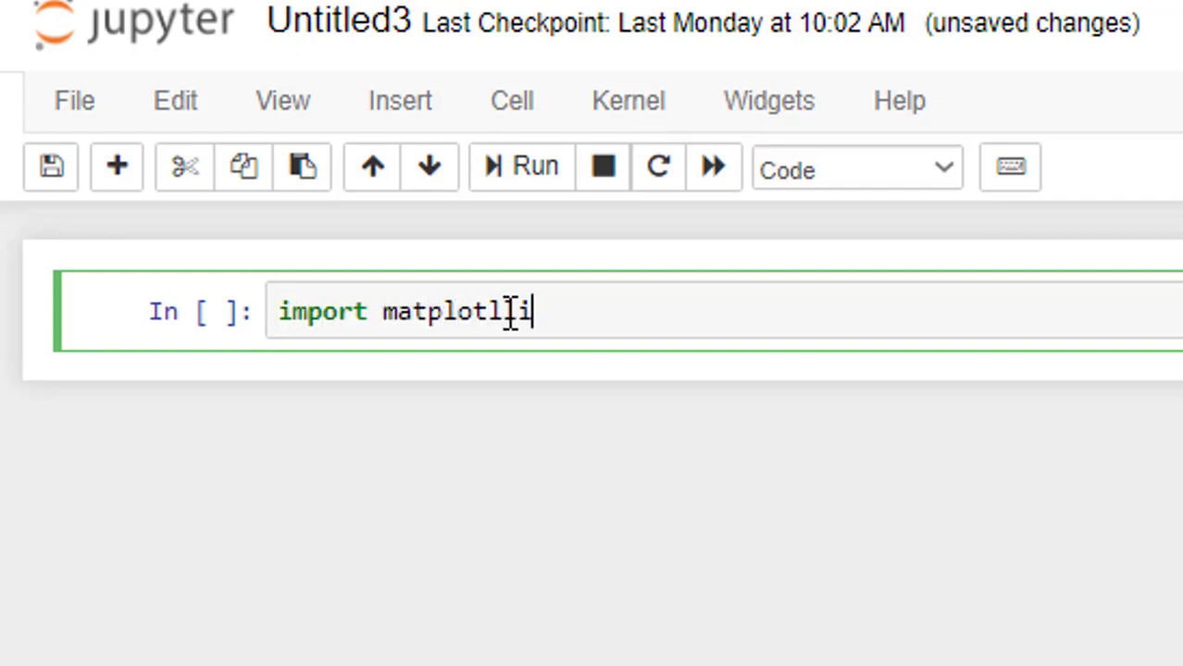
pyautogui.write('b.pyplot')
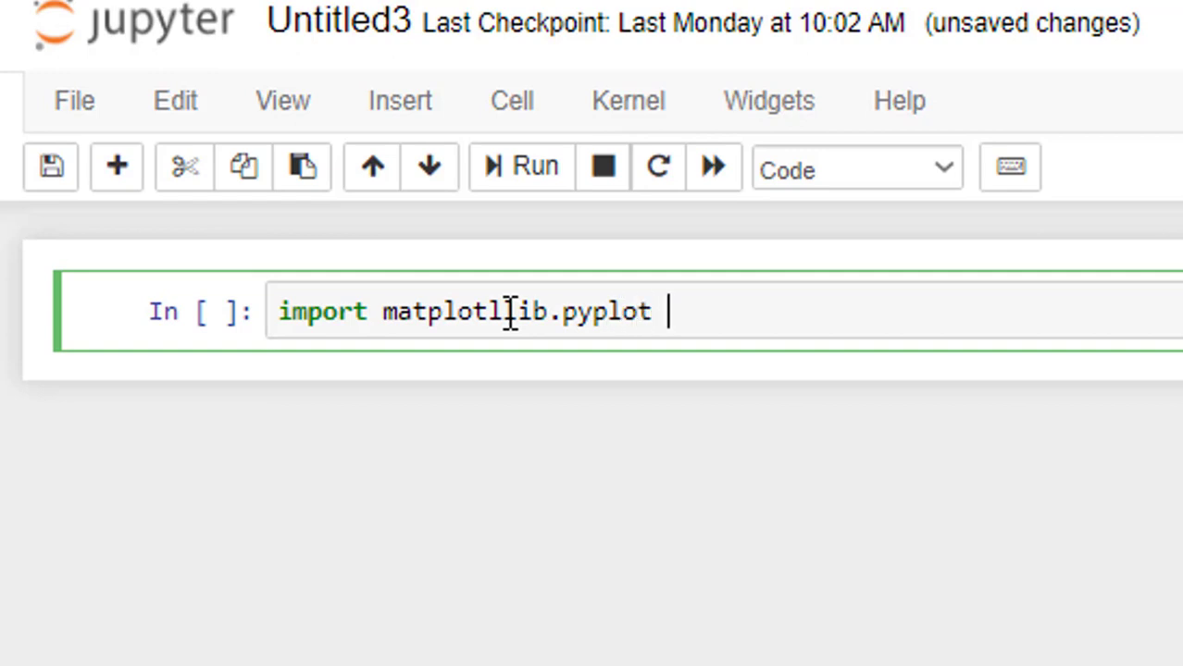
pyautogui.write('as plt')
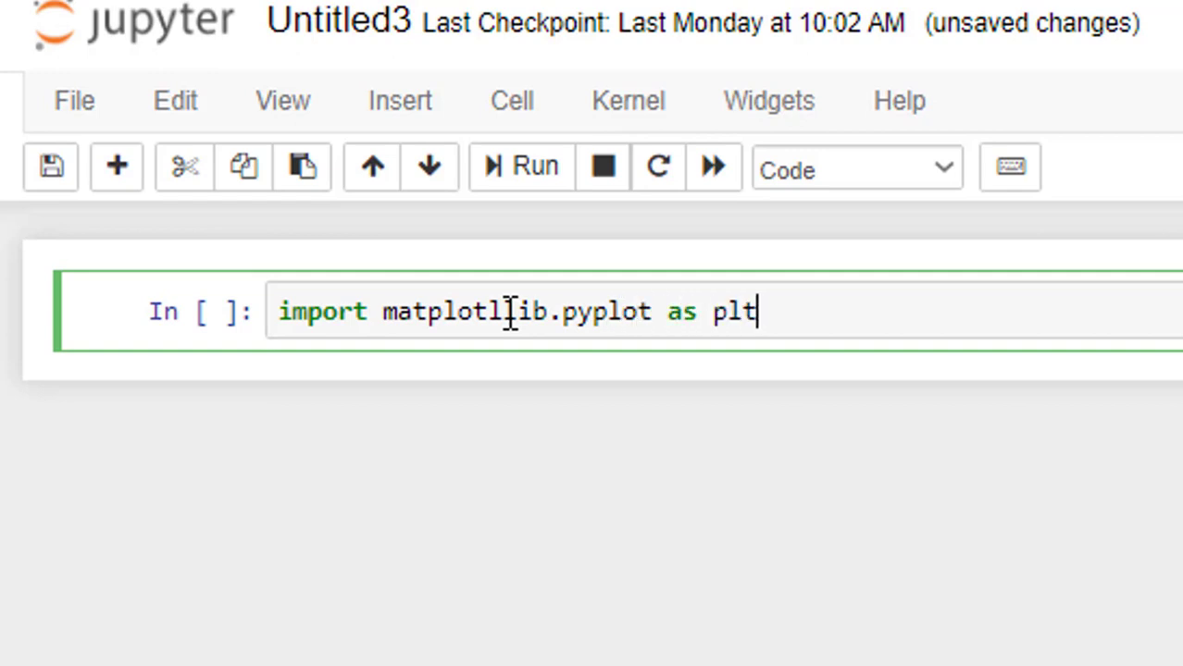
pyautogui.write('import numpy')
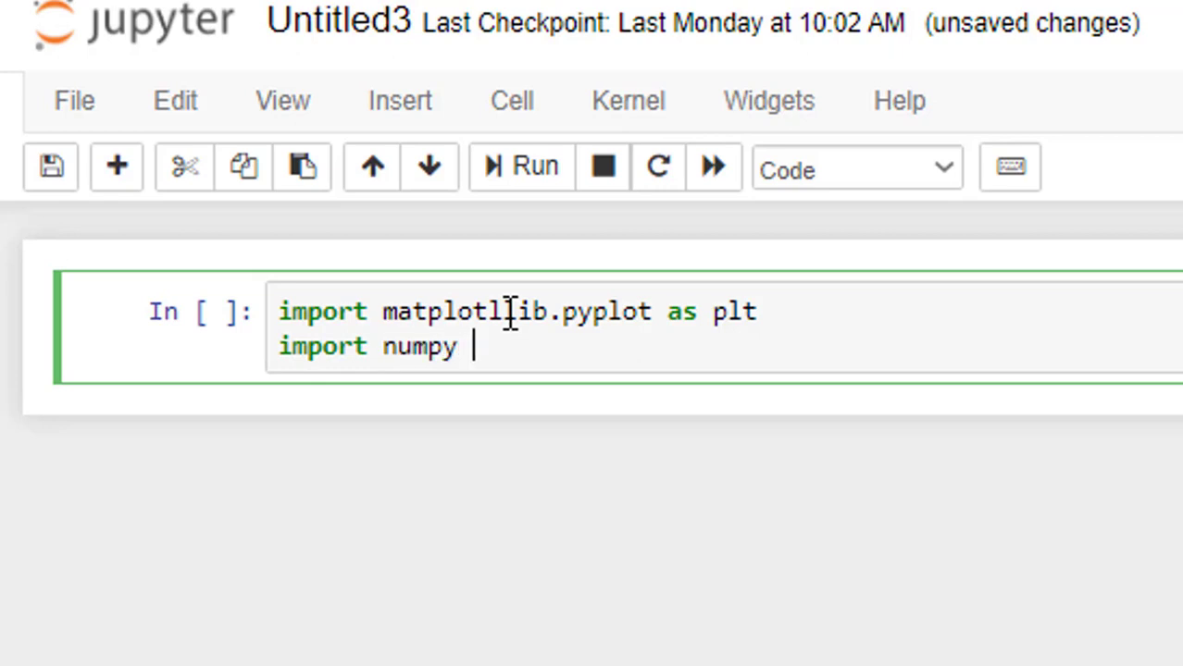
pyautogui.write('as np')
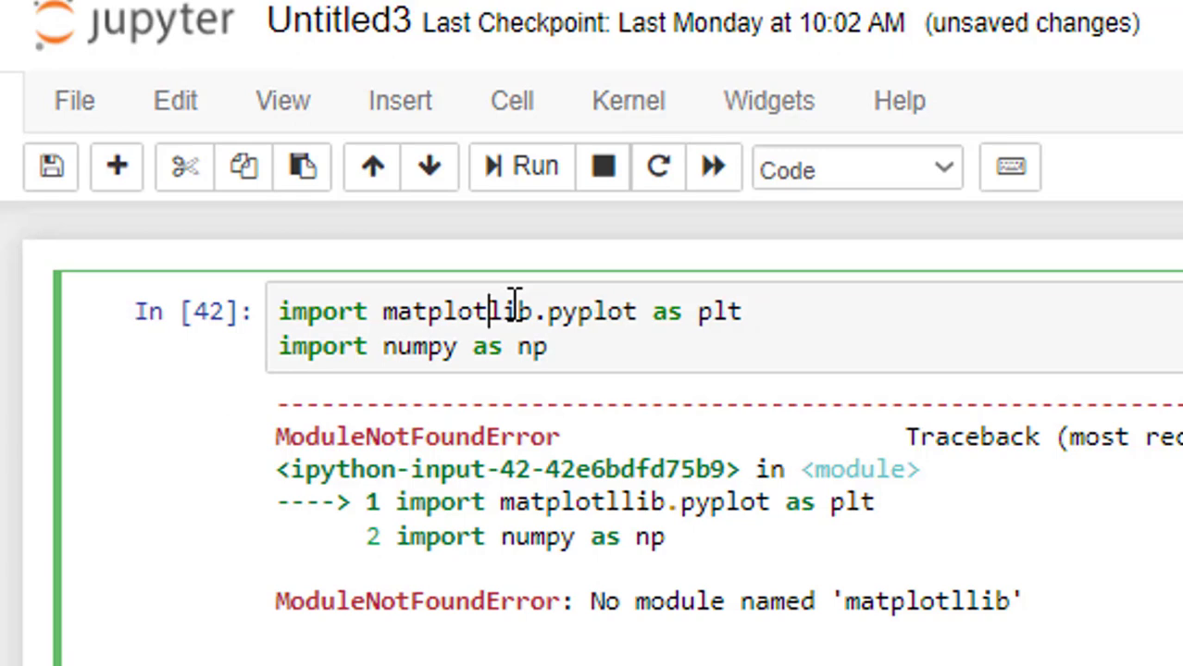
# - Fix the matplotllib typo, run the imports, and move into the new empty cell
pyautogui.click(520, 167)
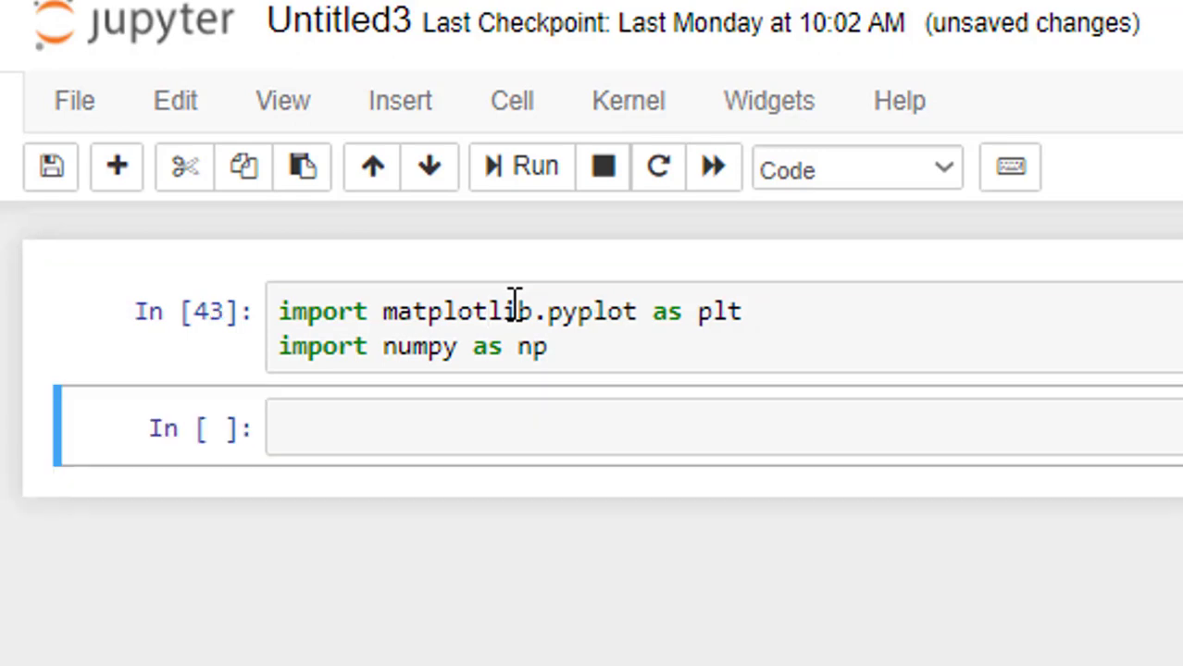
pyautogui.click(496, 428)
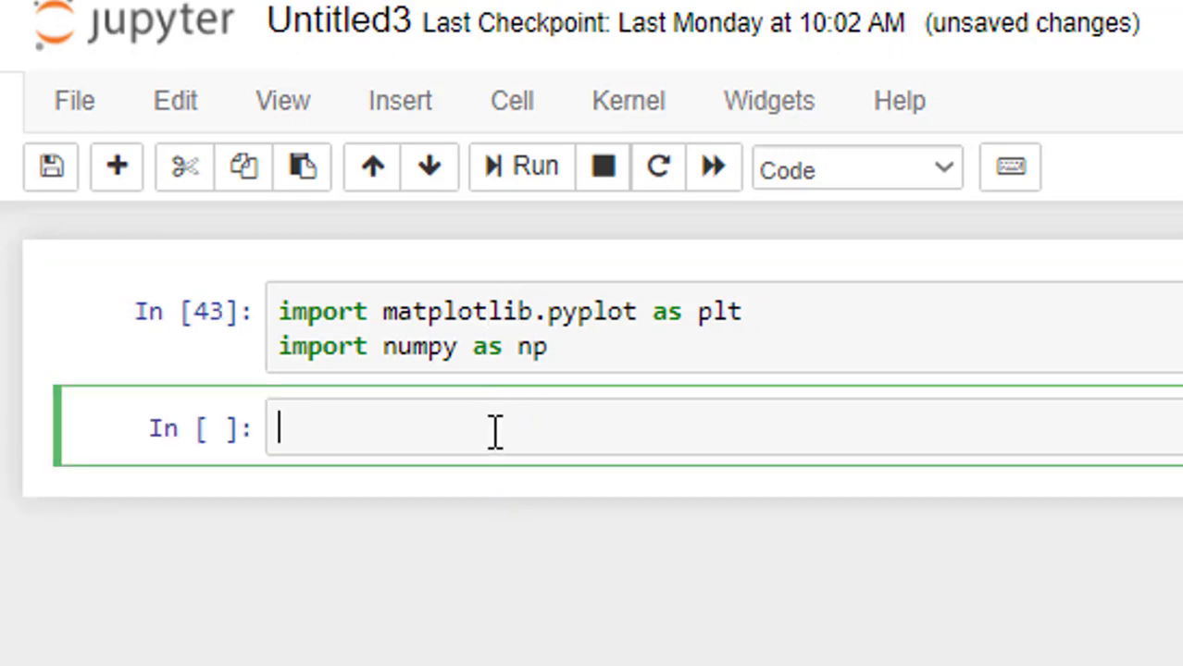
# - Define n = np.arange(0,100,1) in the second cell
pyautogui.write('n =')
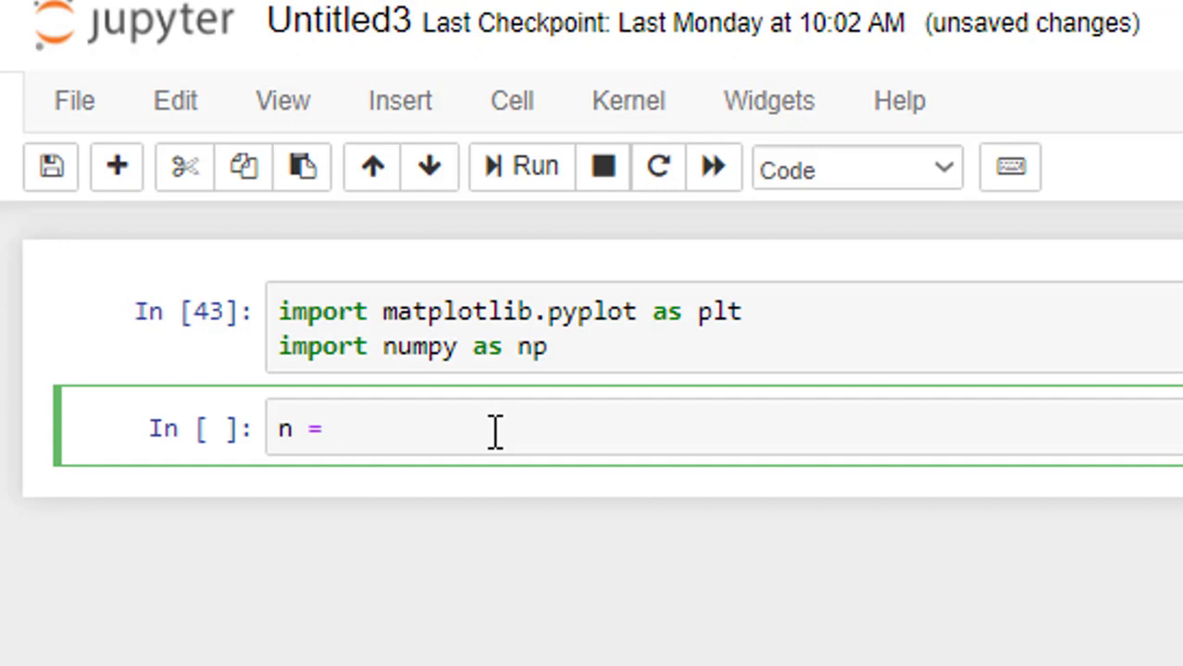
pyautogui.write('n')
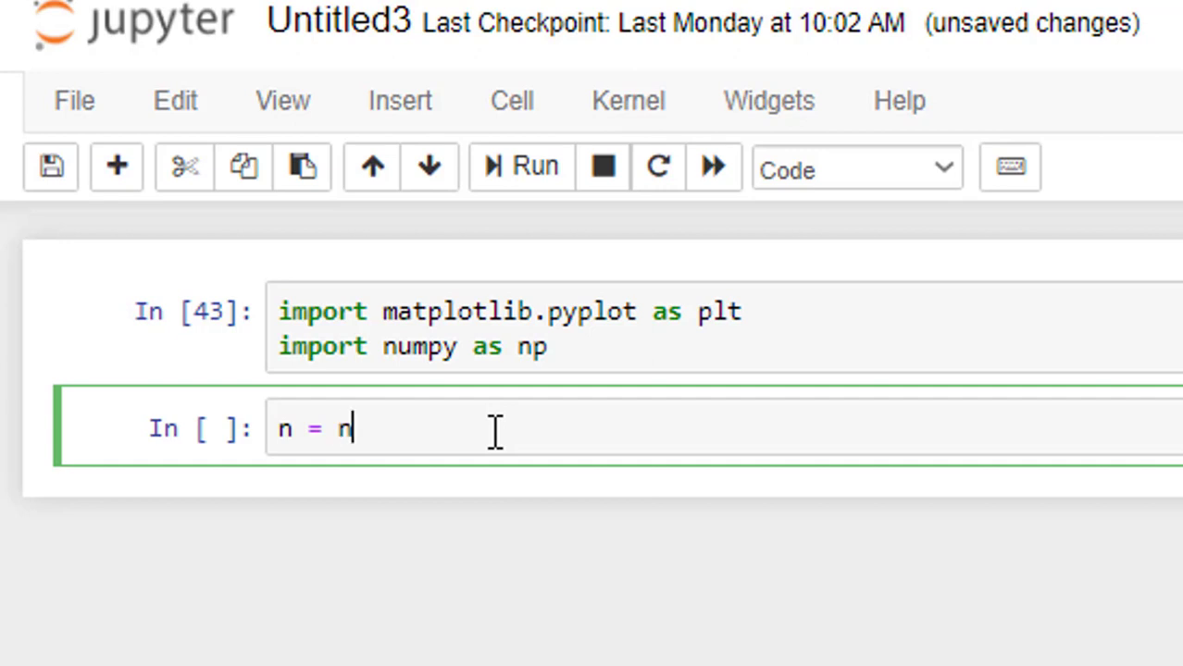
pyautogui.write('p.aranger')
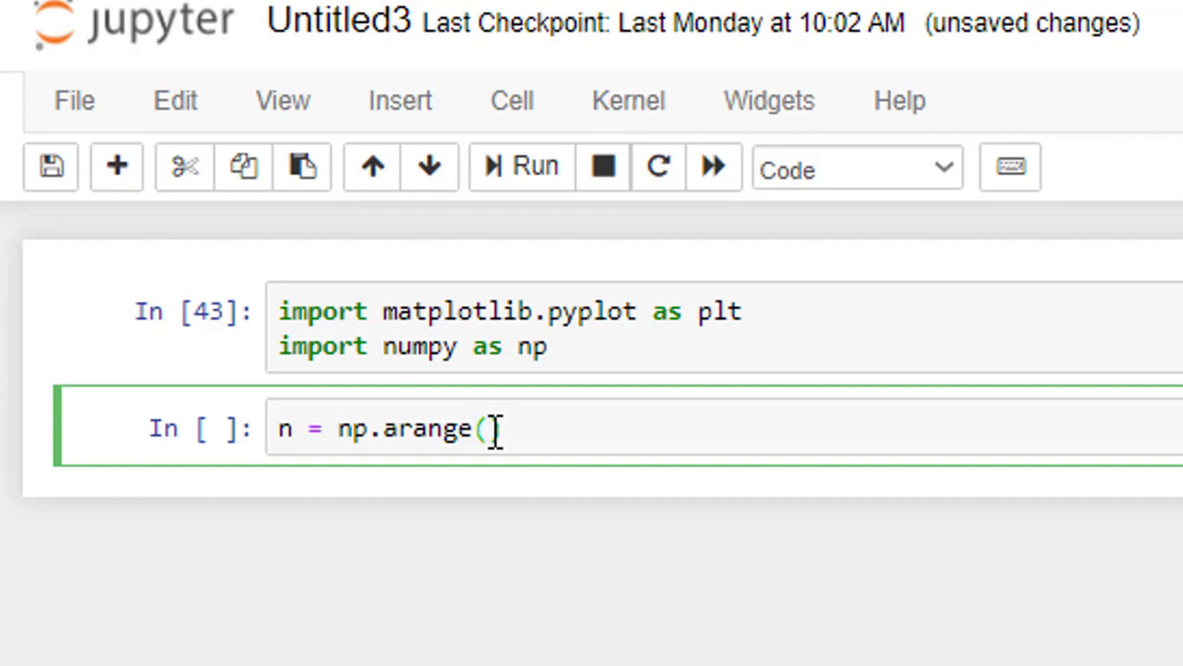
pyautogui.write('0')
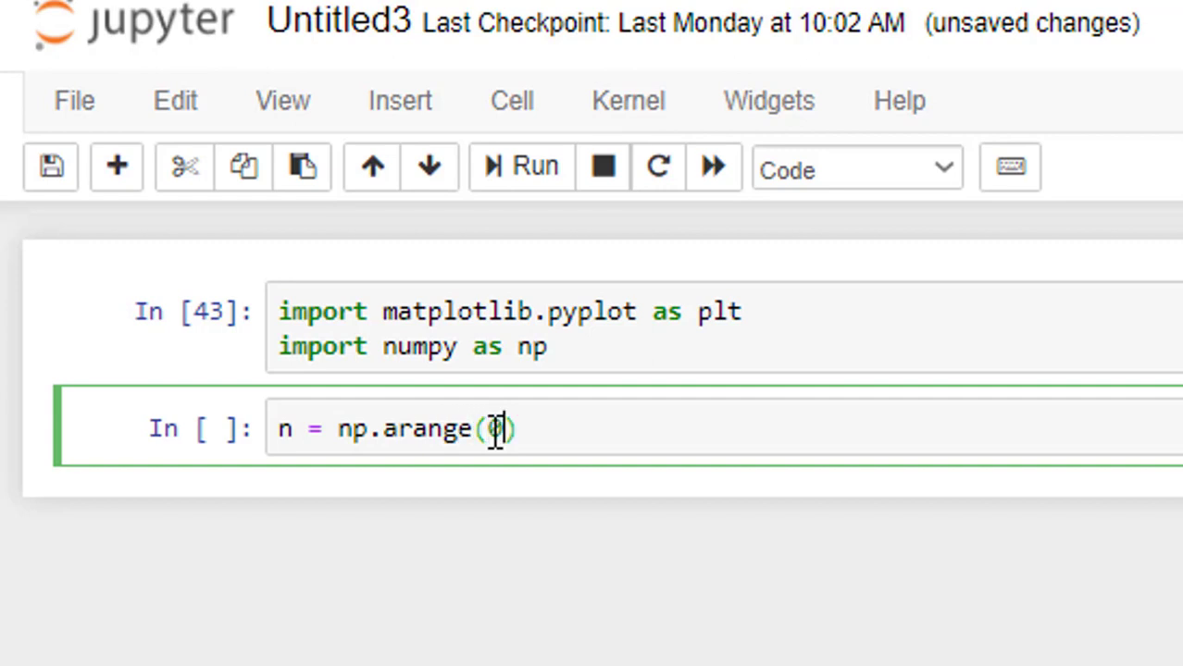
pyautogui.write(',')
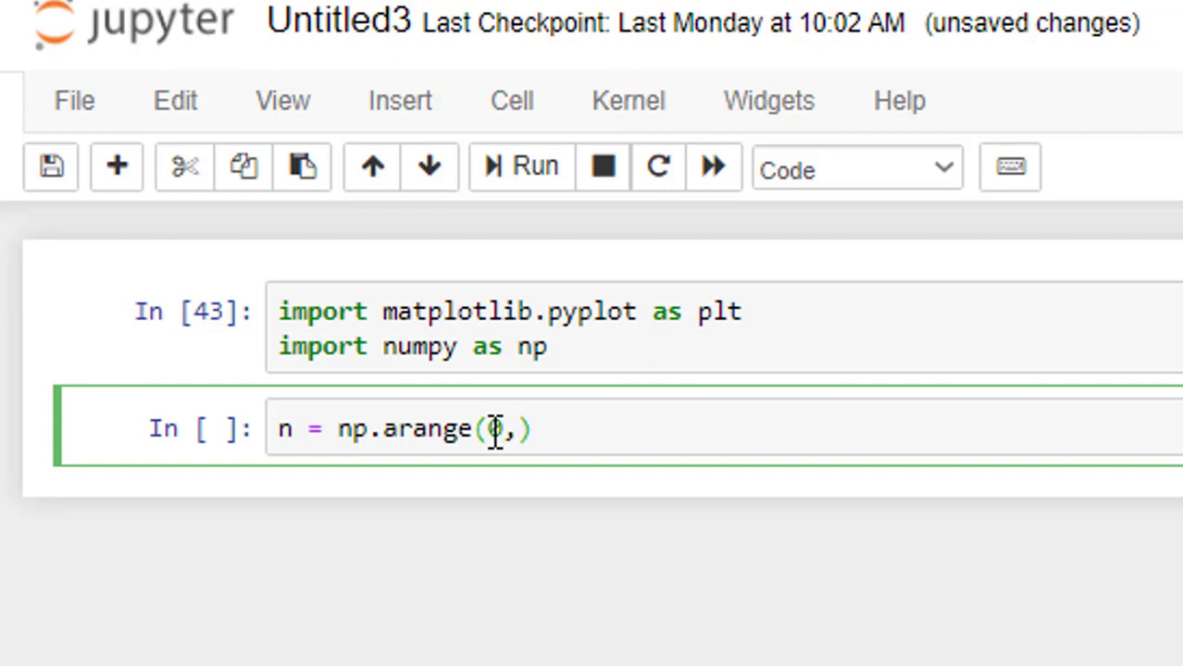
pyautogui.write('100')
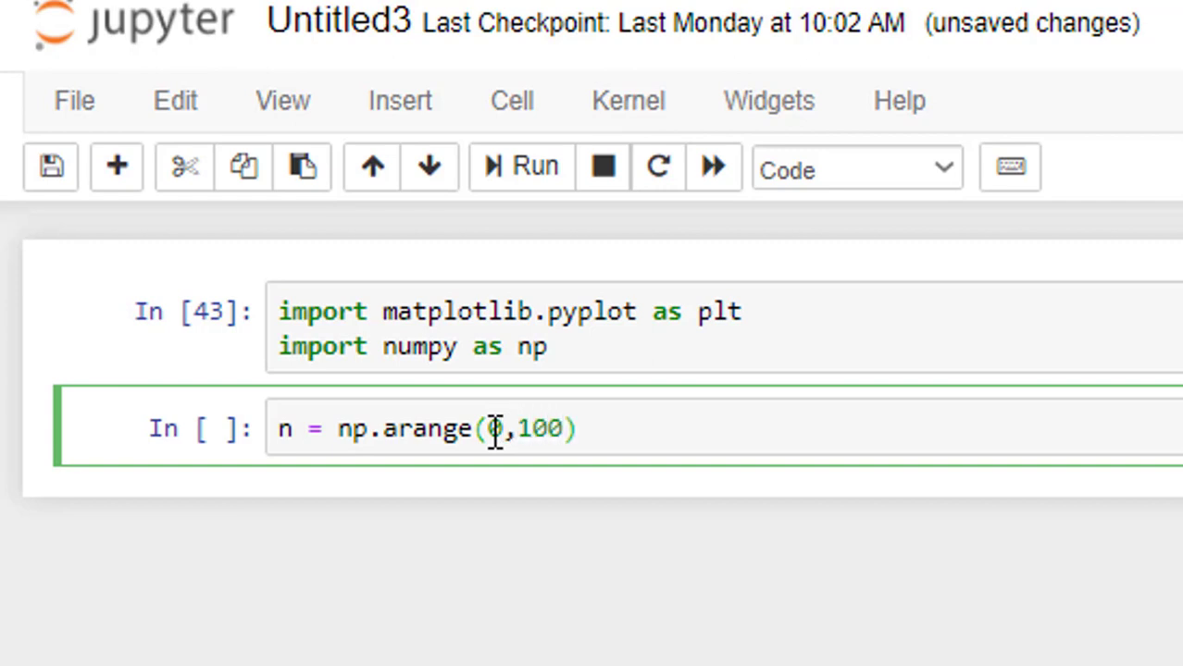
pyautogui.write(',')
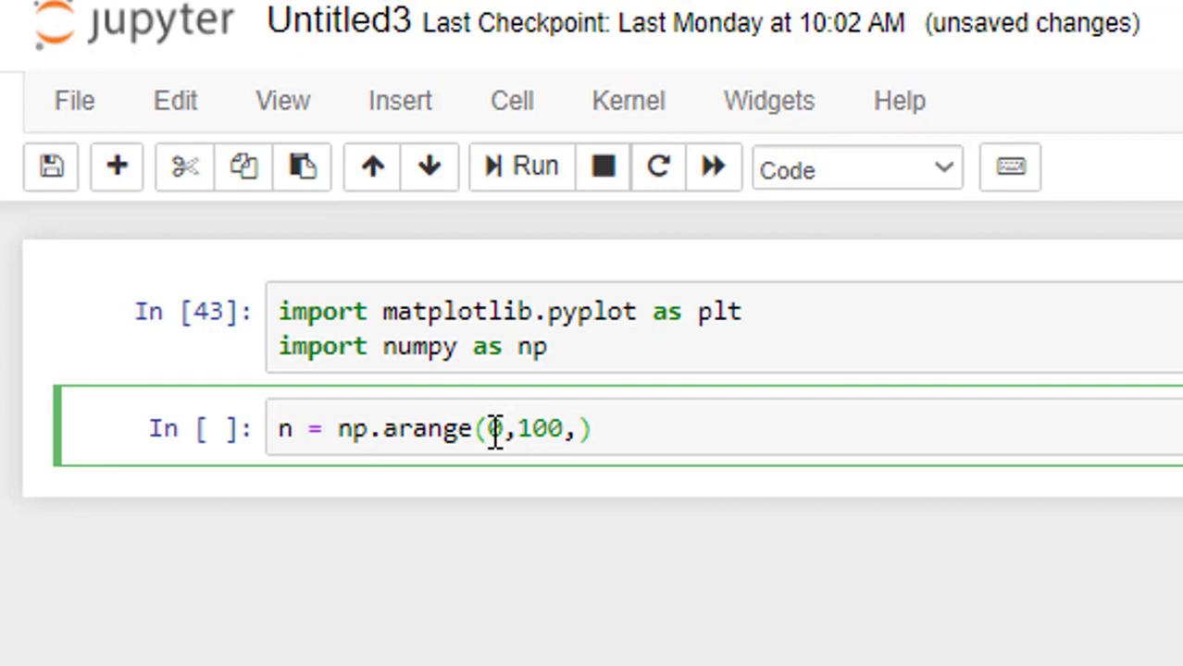
pyautogui.write('1')
pyautogui.write('n')
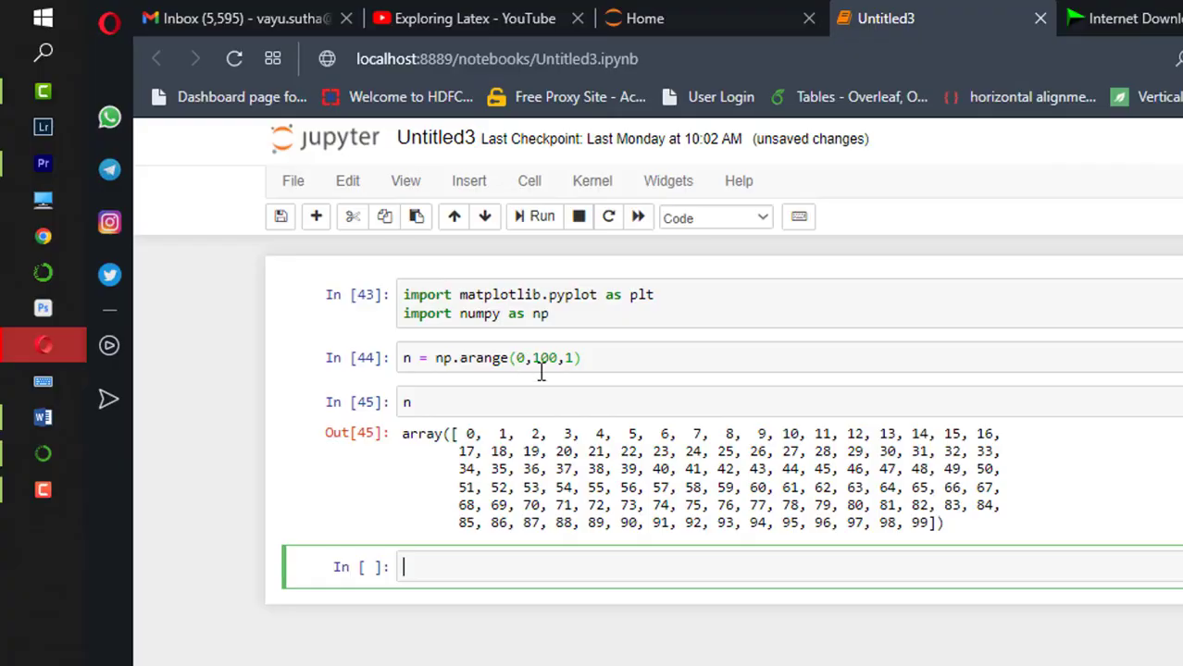
pyautogui.moveTo(637, 428)
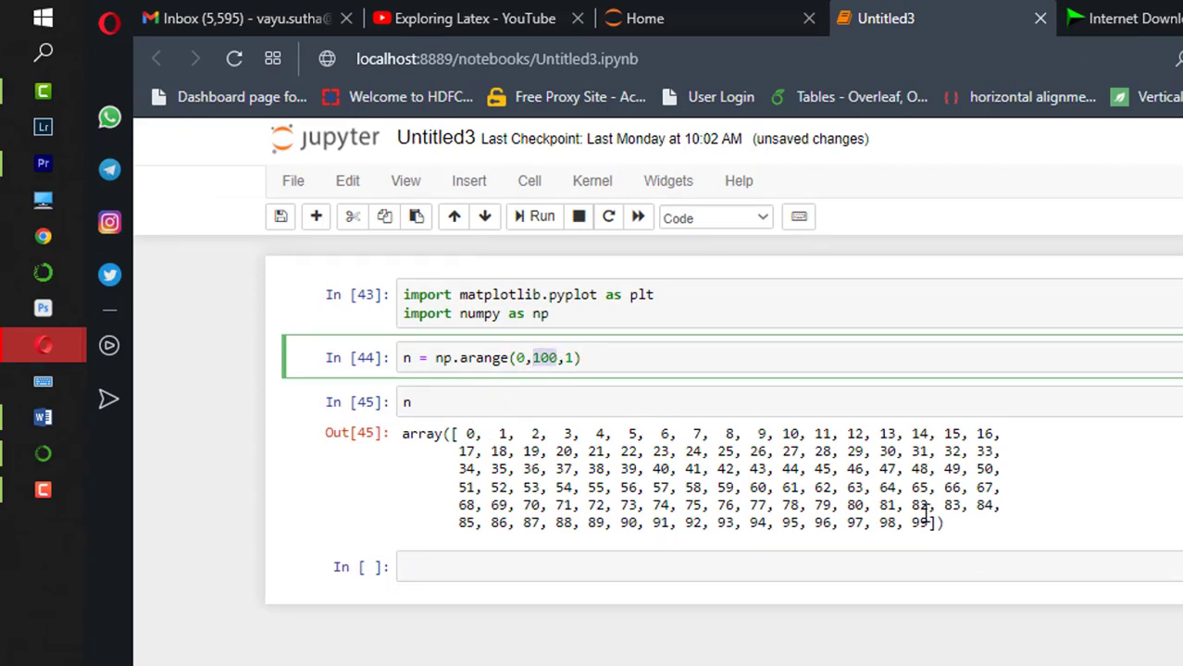
pyautogui.moveTo(546, 359)
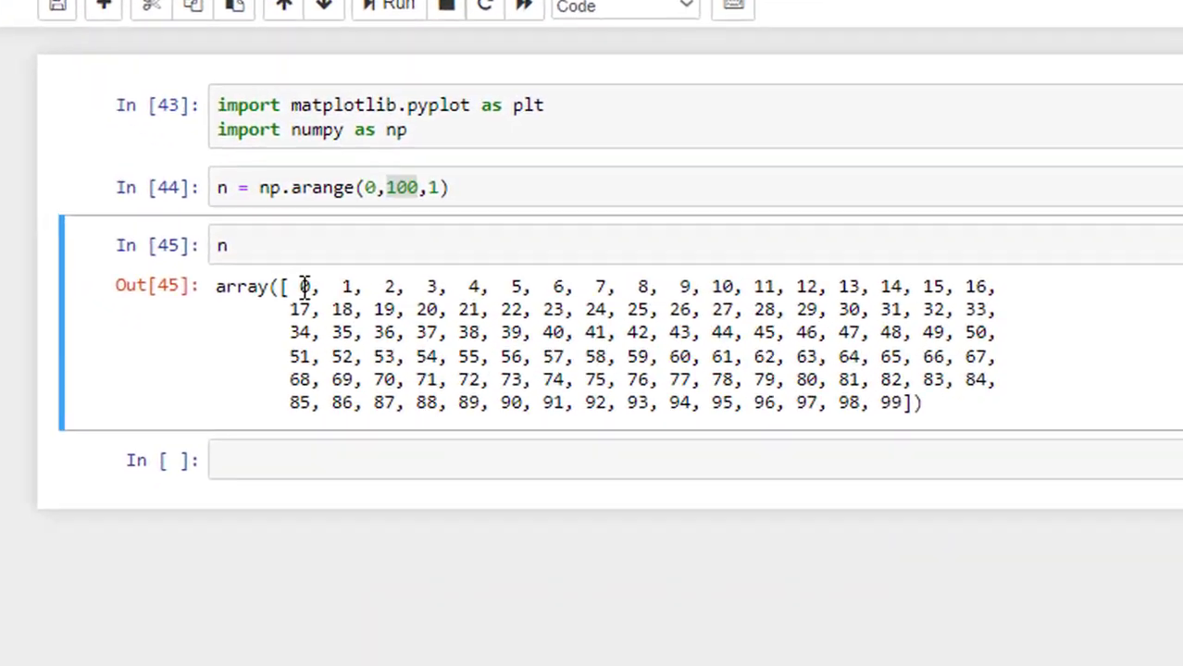
# - Run the n cell and display the array of integers 0 through 99
pyautogui.scroll(-3)
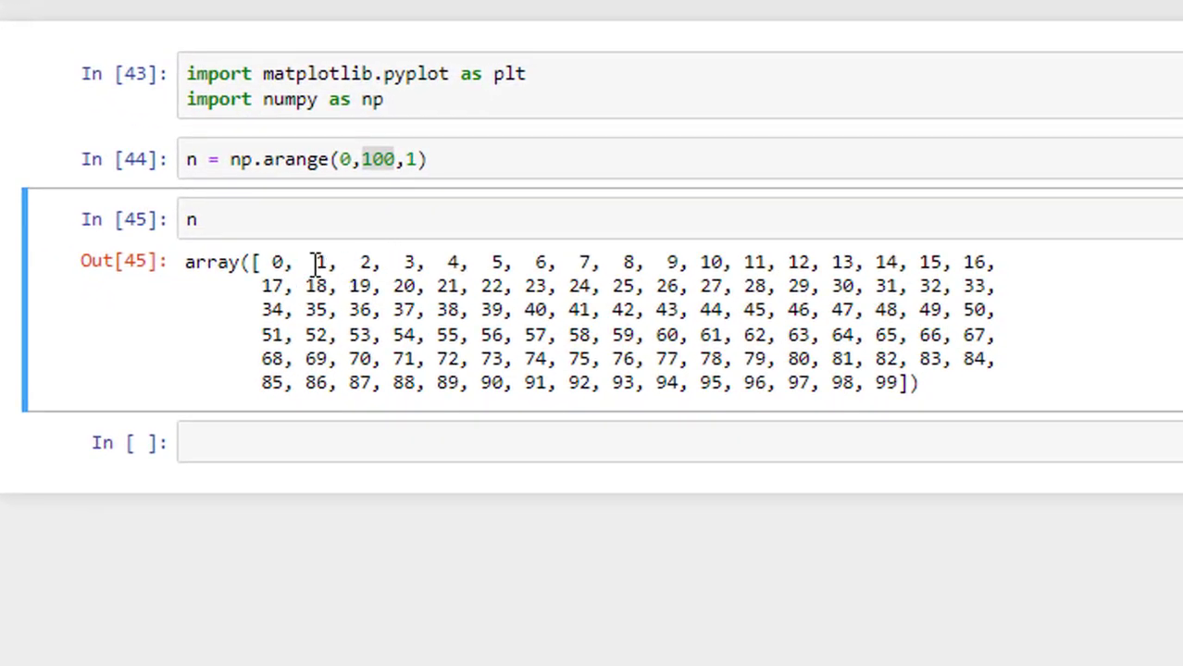
pyautogui.moveTo(411, 263)
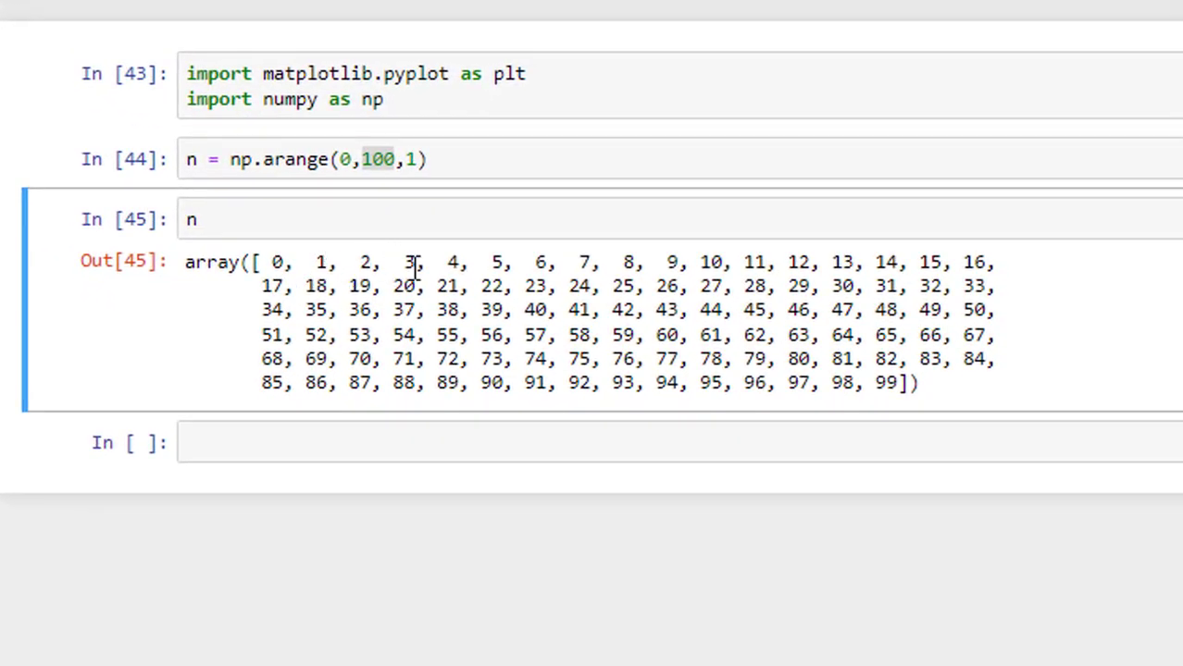
pyautogui.moveTo(618, 368)
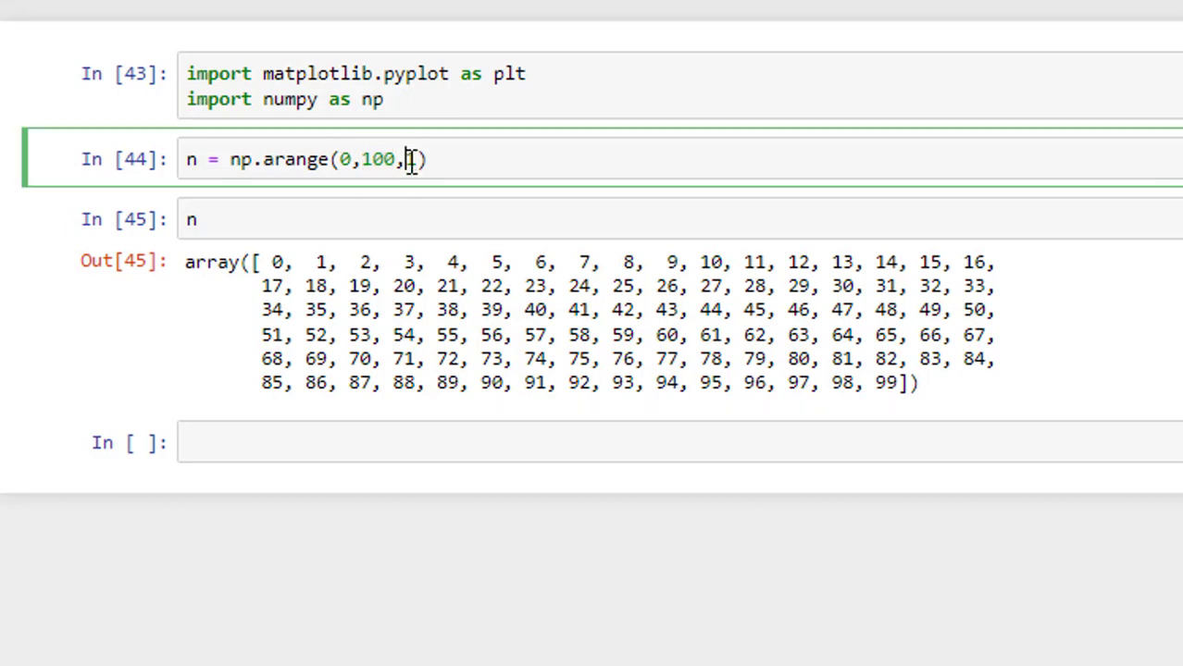
# - Rerun n with step 0.1 to see decimal values, then restore the step to 1
pyautogui.write('0.1')
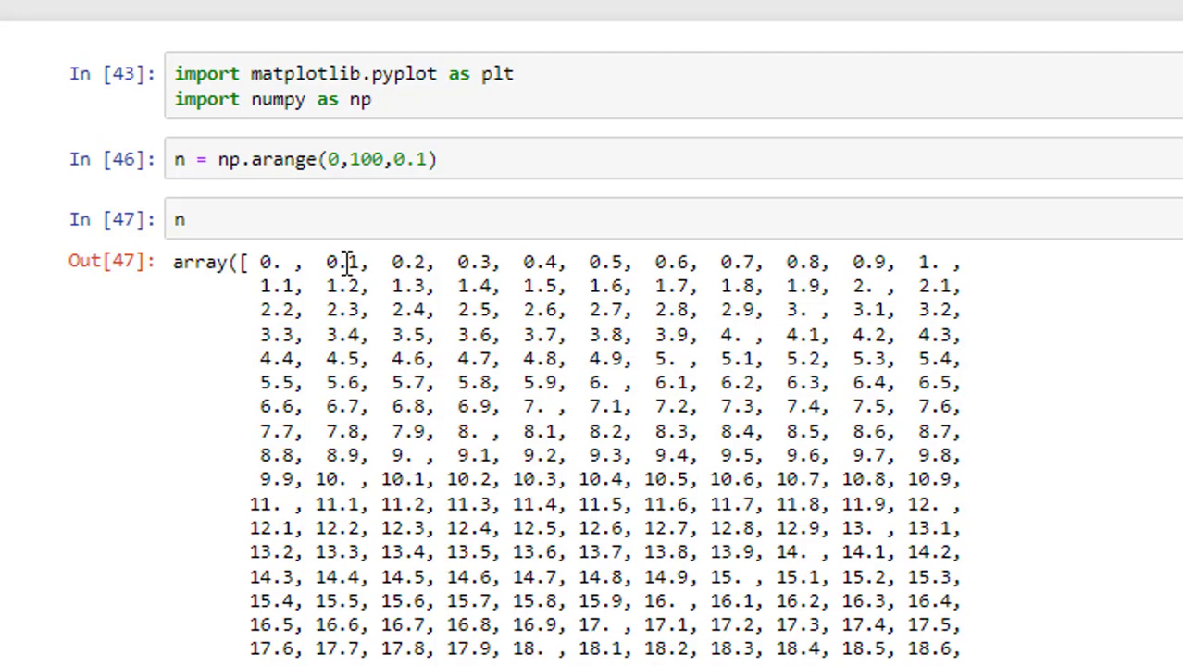
pyautogui.moveTo(540, 426)
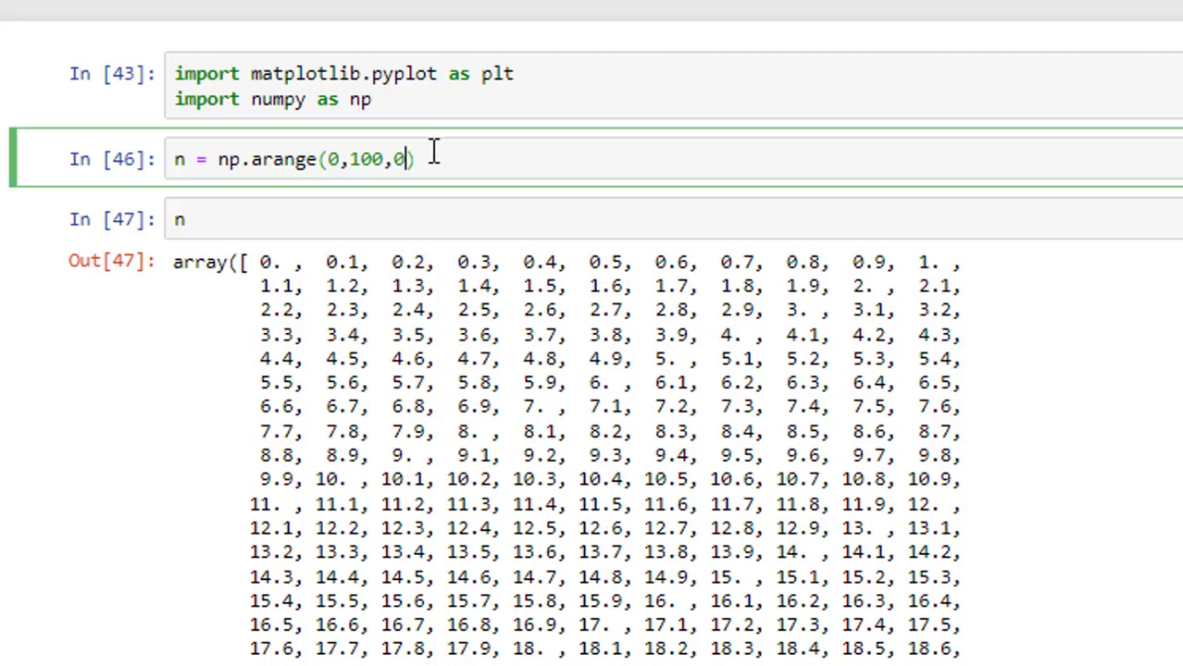
pyautogui.scroll(-3)
pyautogui.write('1')
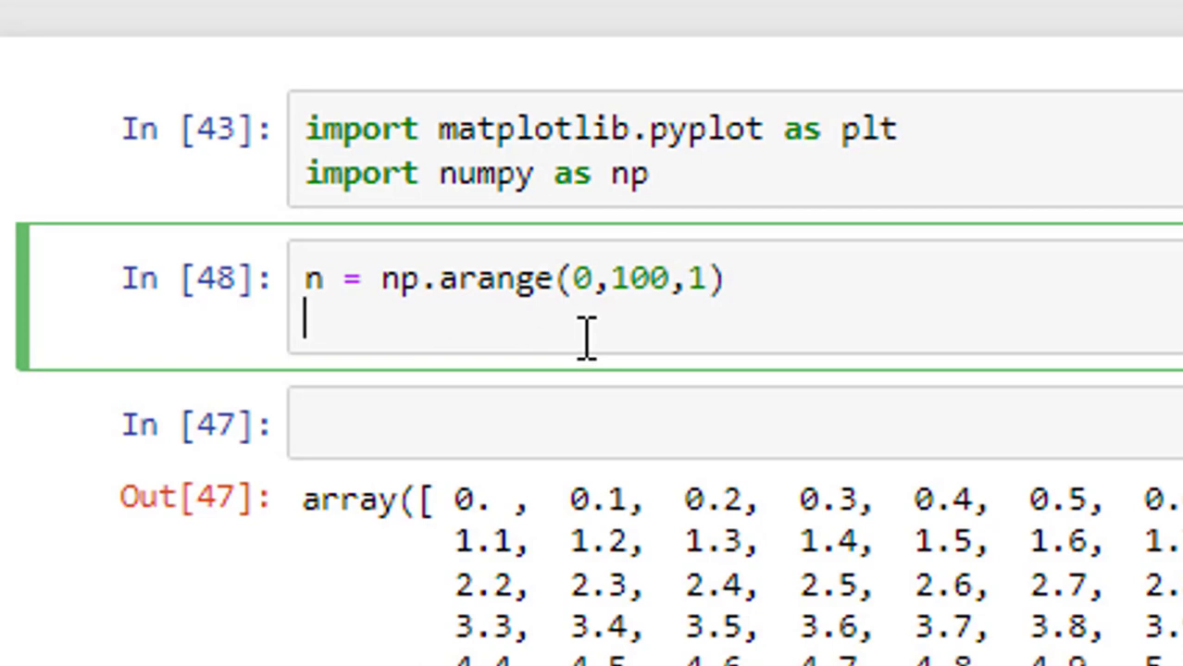
# - Add x_n = np.exp(n) under the arange line and run the cell
pyautogui.write('x_')
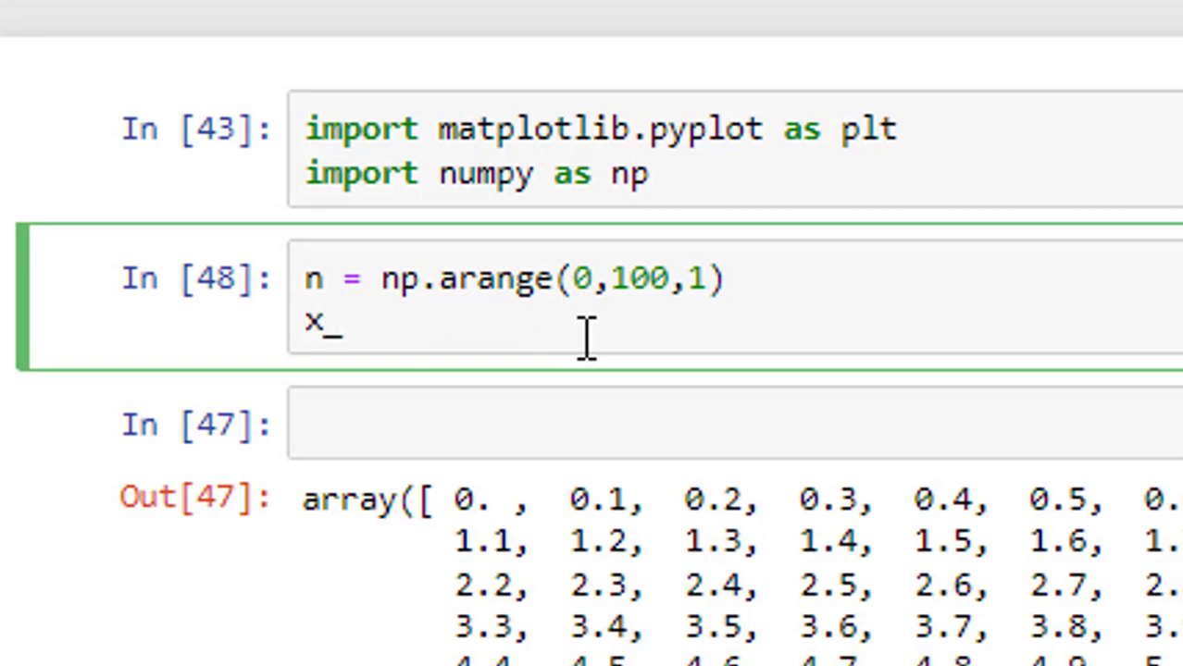
pyautogui.write('n =')
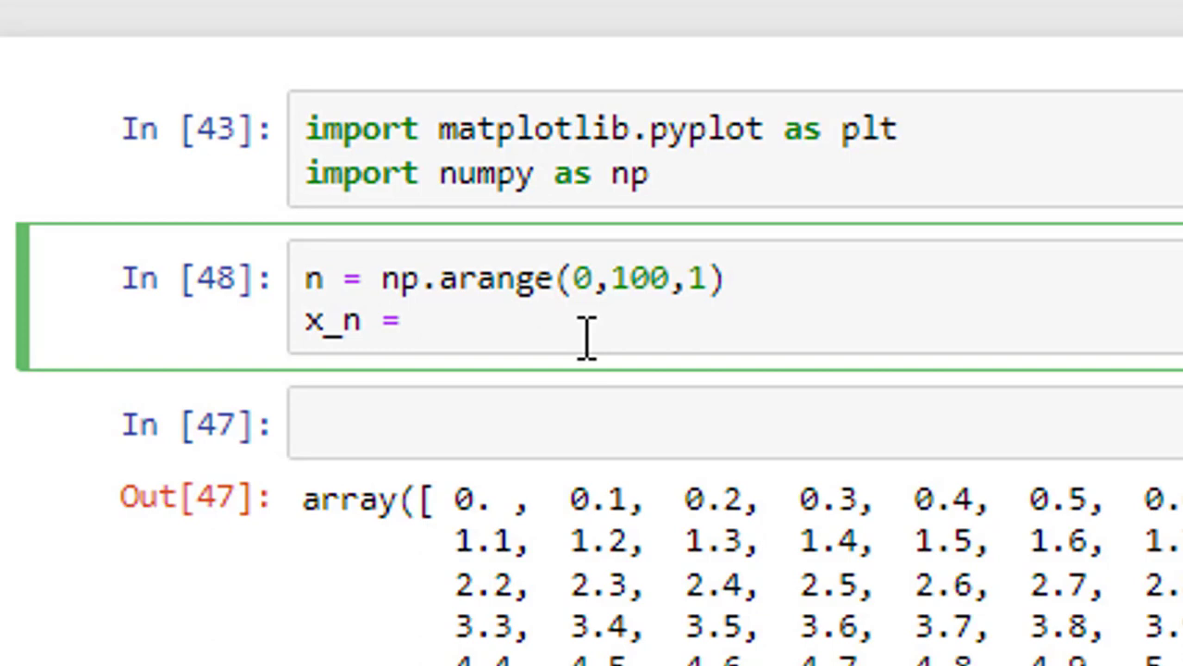
pyautogui.write('np.exp')
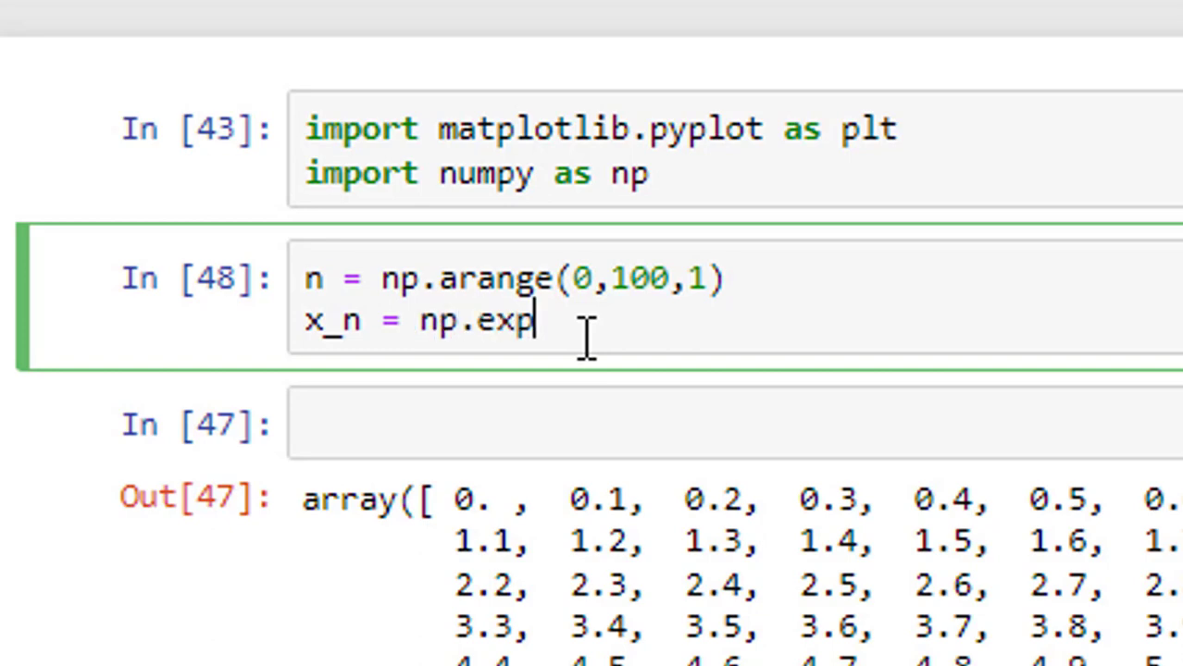
pyautogui.write('(n')
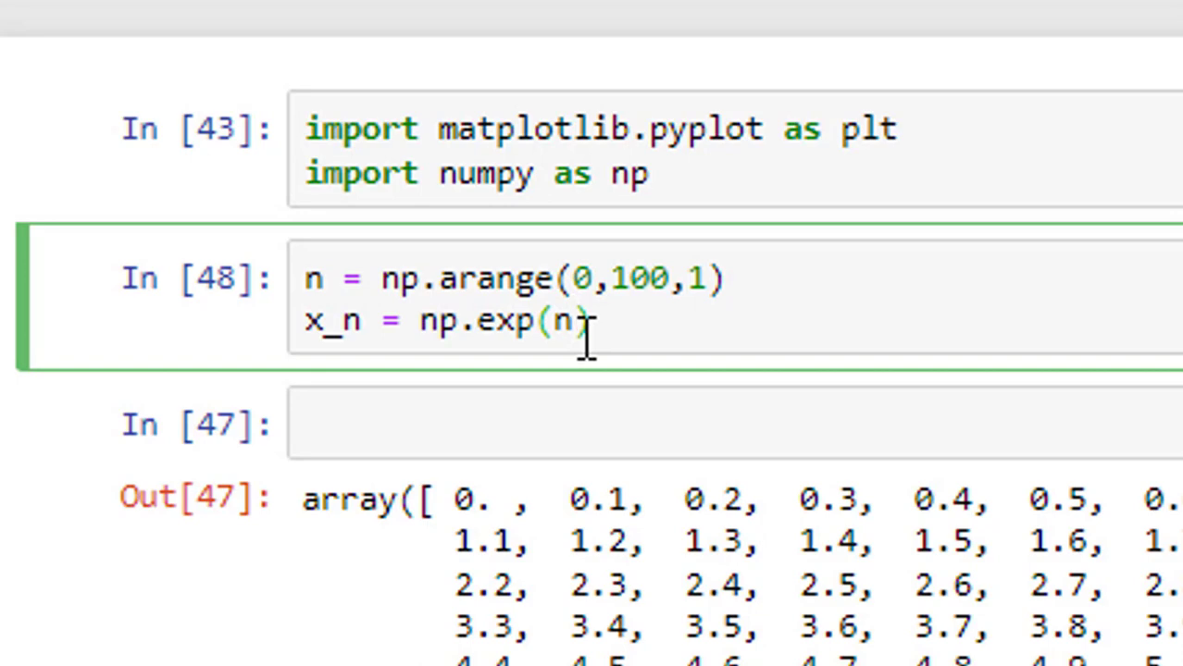
pyautogui.scroll(-3)
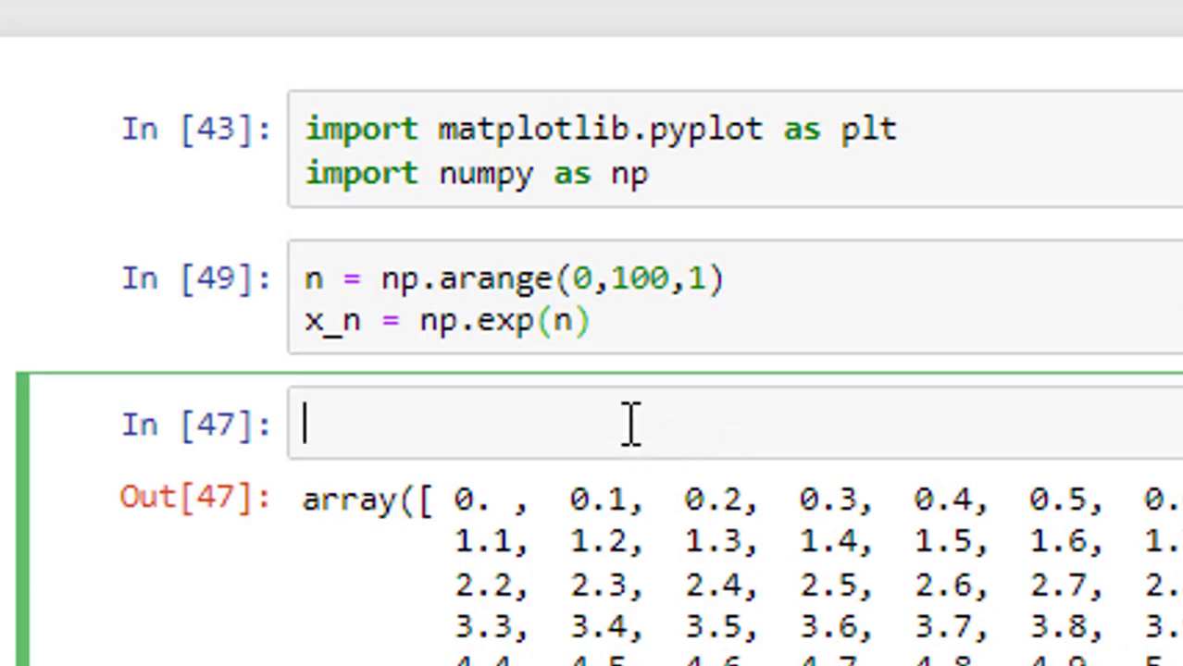
pyautogui.write('n=')
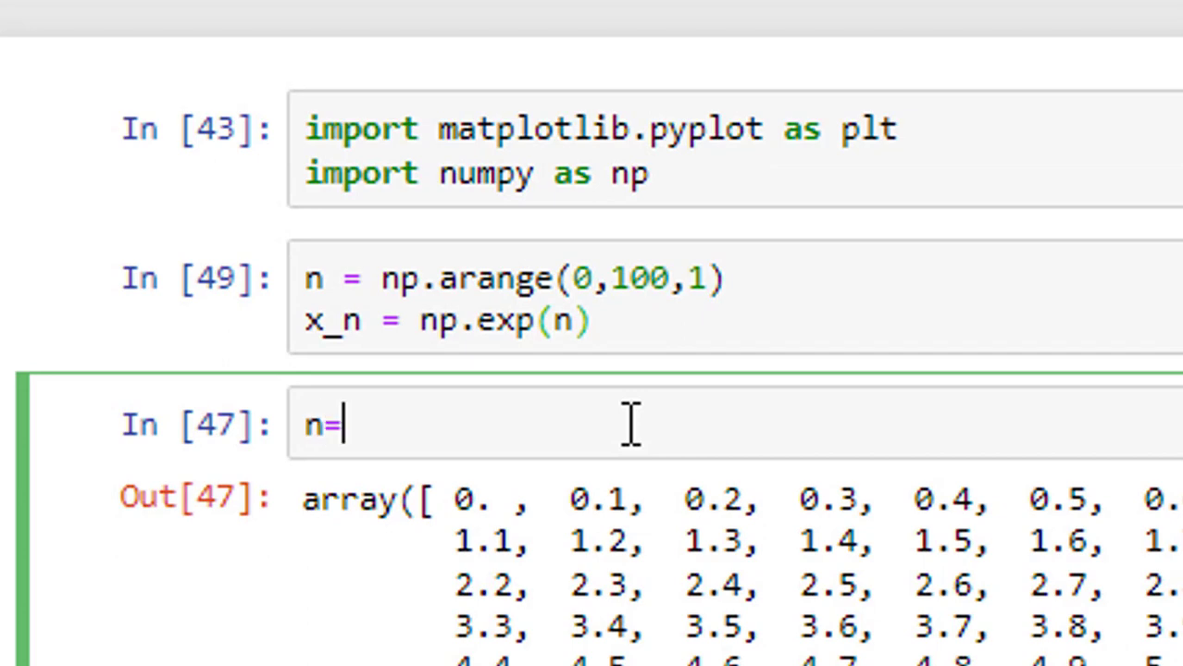
# - Draw plt.stem(n,x_n) in the third cell, giving a plot spiking at the end
pyautogui.write('plt.')
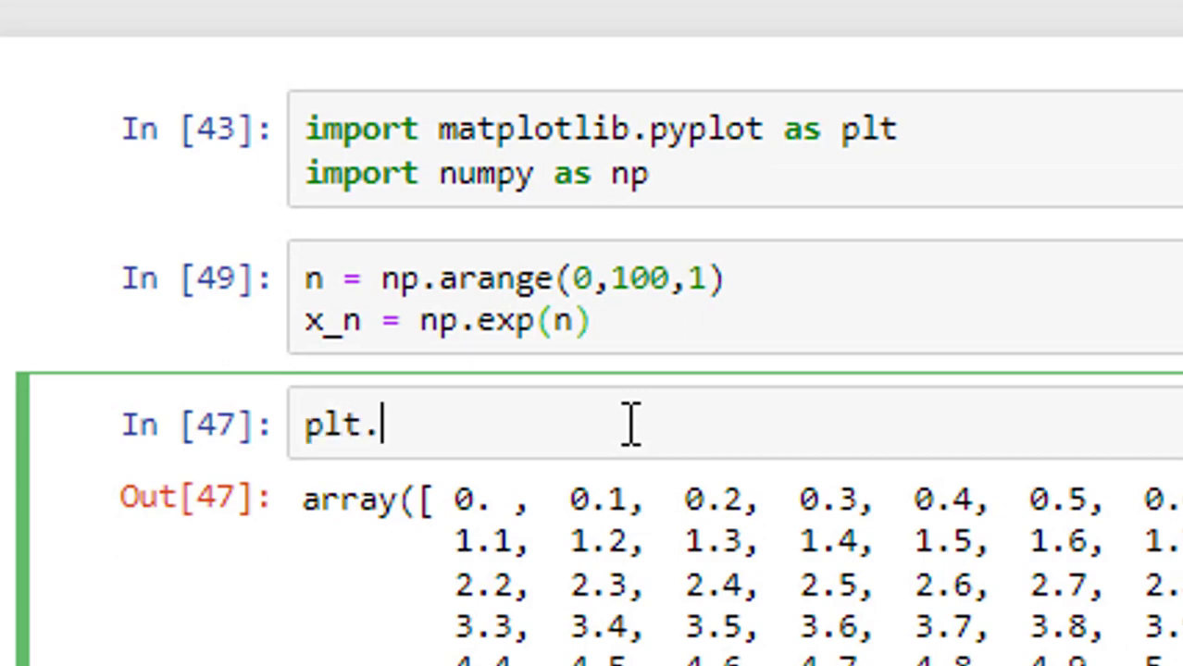
pyautogui.write('stem')
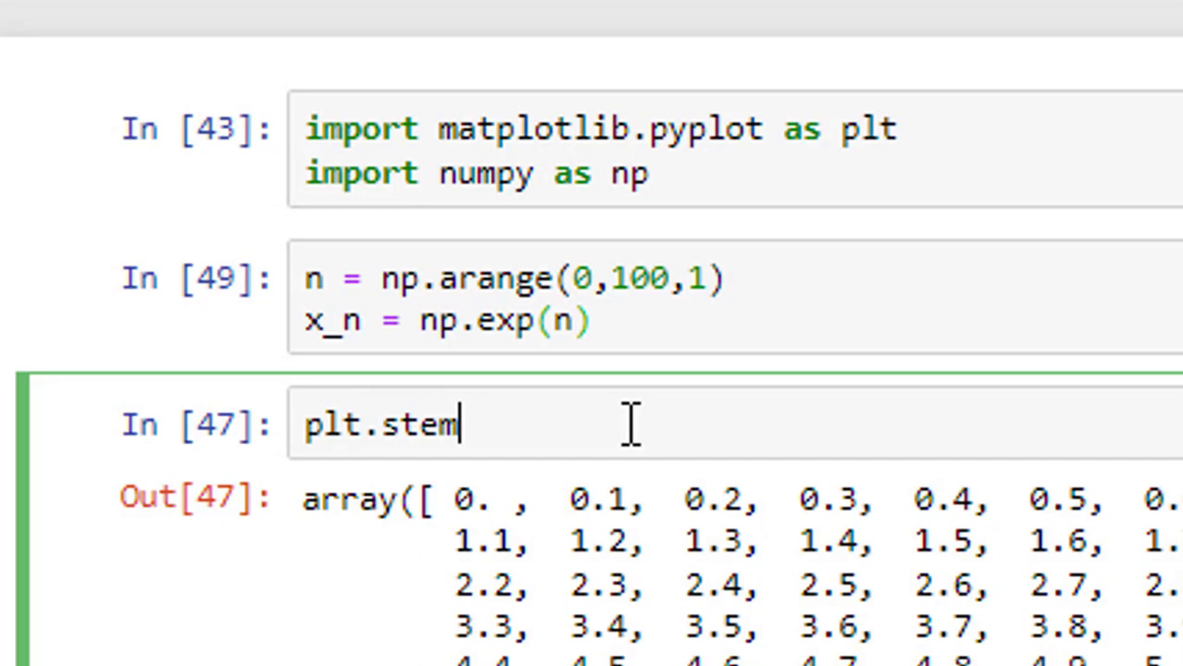
pyautogui.write('()')
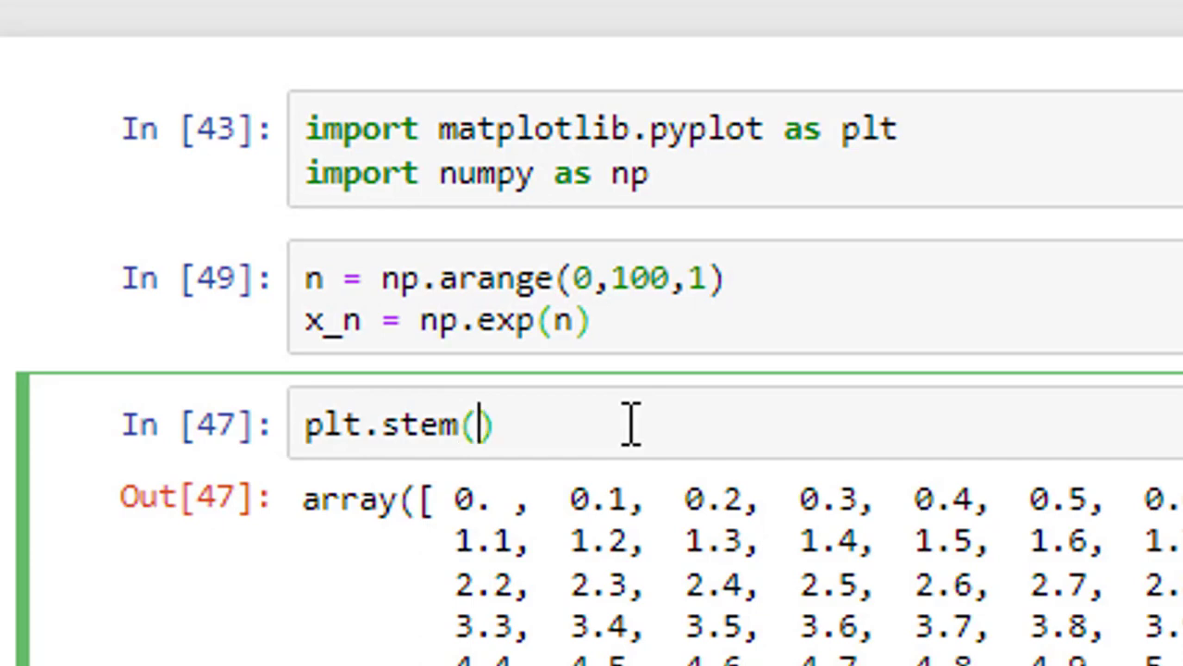
pyautogui.write('n')
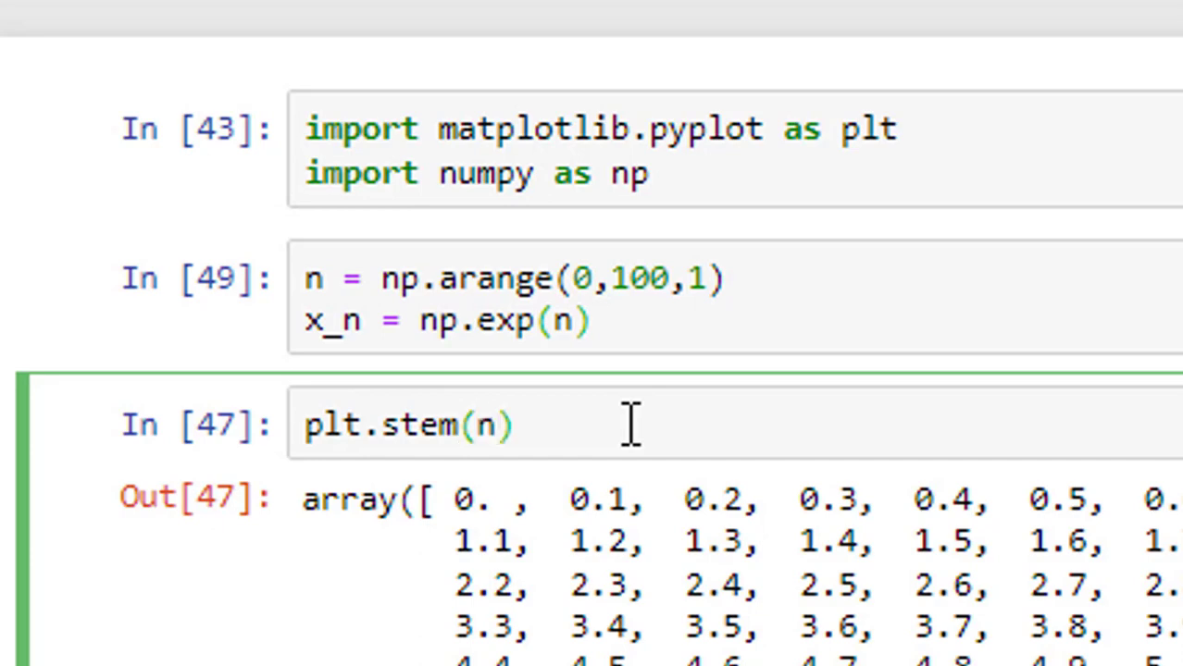
pyautogui.write(',')
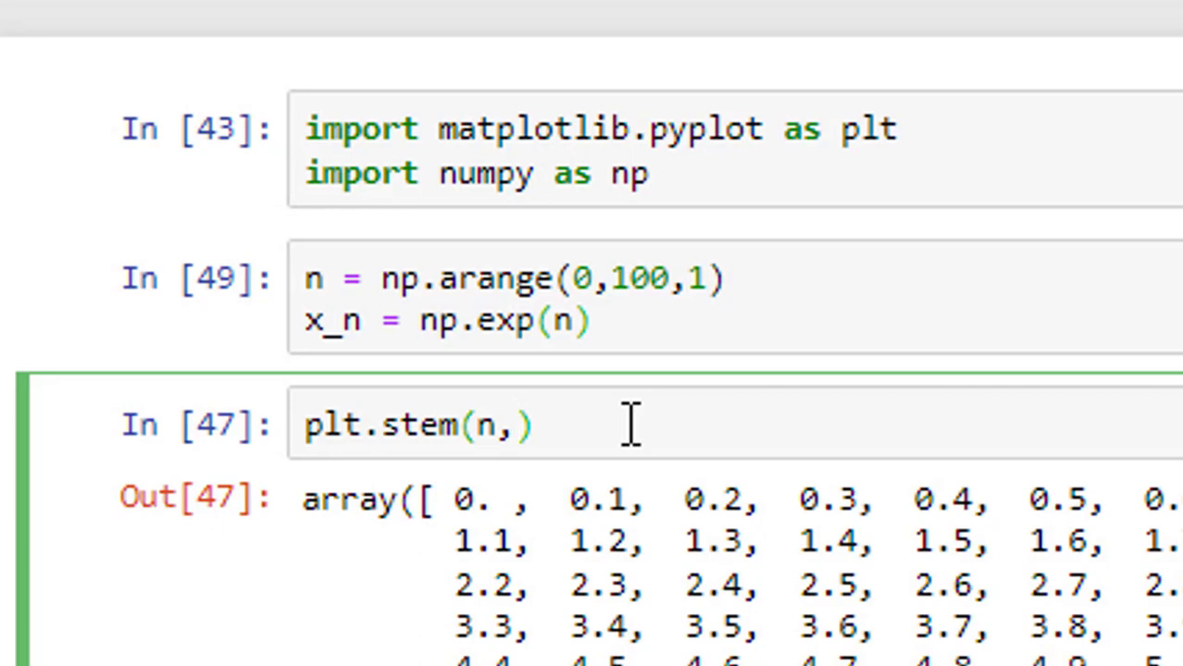
pyautogui.write('x_n')
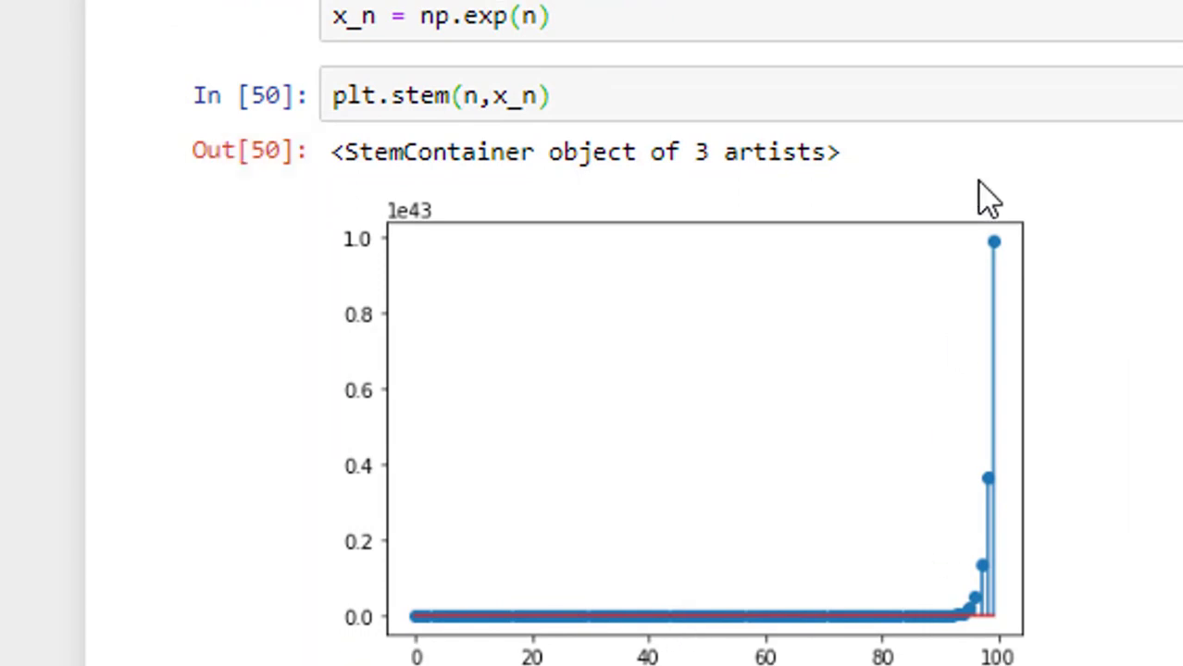
pyautogui.moveTo(459, 648)
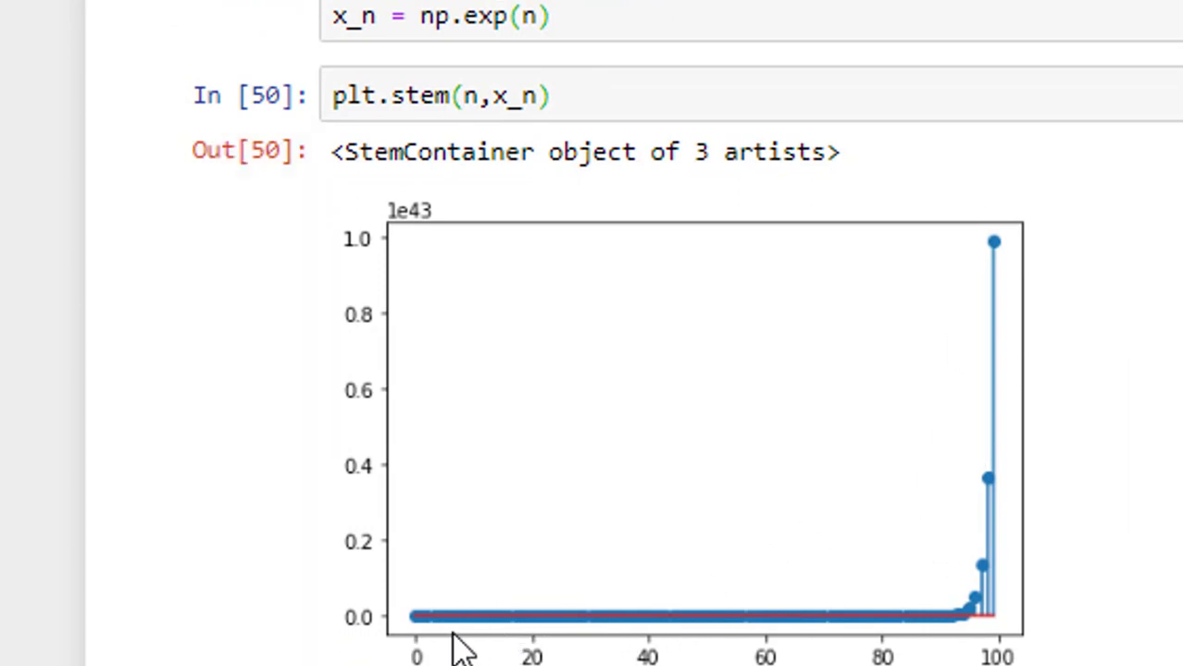
pyautogui.moveTo(1027, 658)
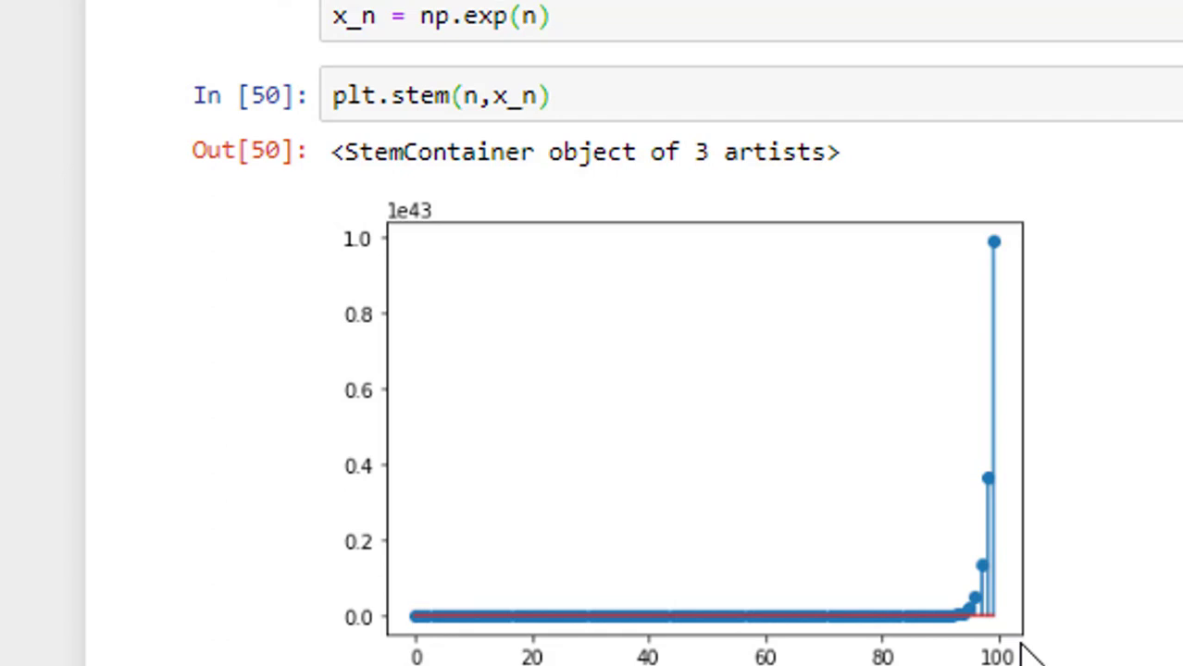
pyautogui.moveTo(981, 645)
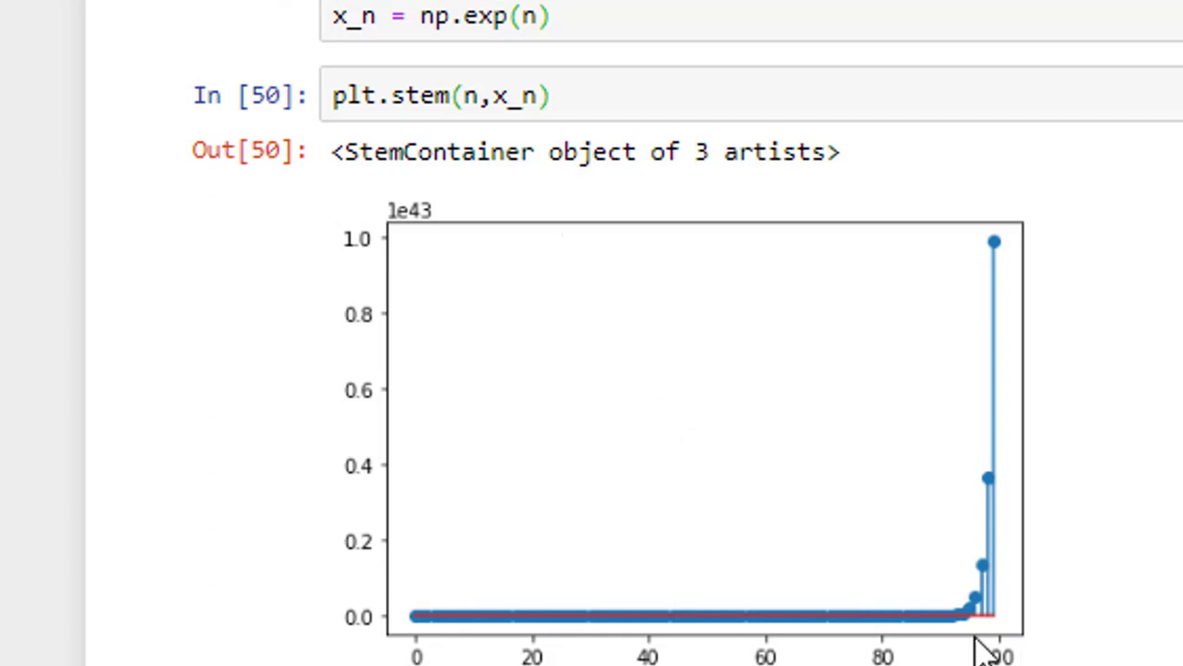
pyautogui.moveTo(367, 306)
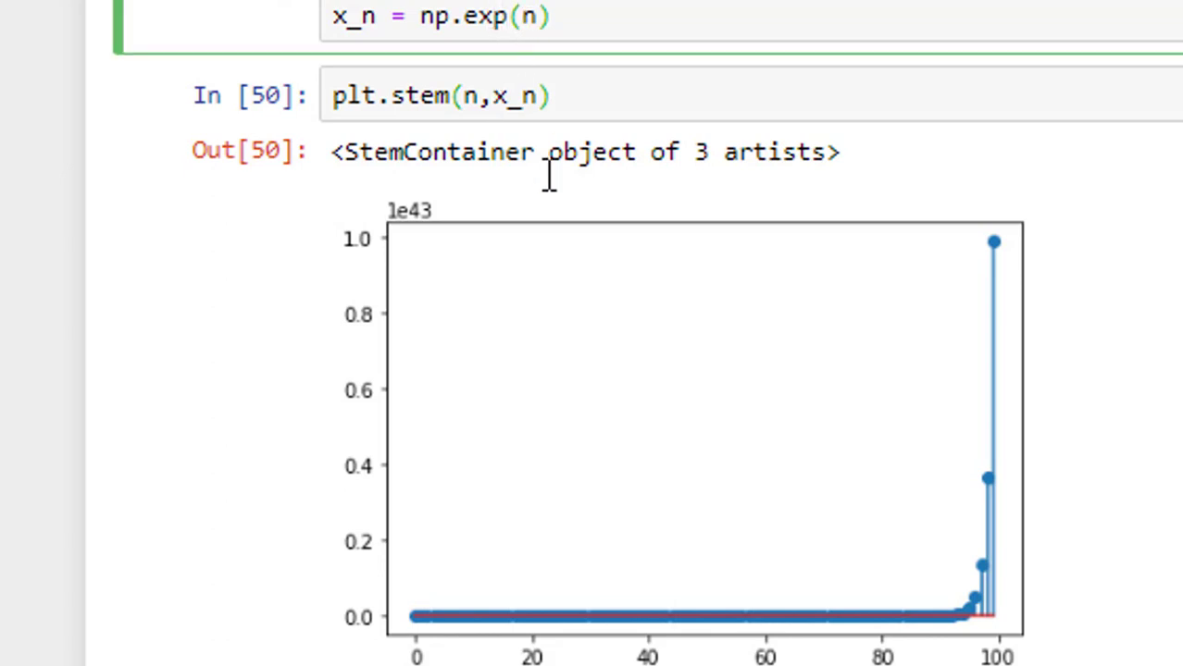
# - Change x_n to np.exp(0.1*n) and rerun, giving a smooth rise to about 20000
pyautogui.write('0.1*')
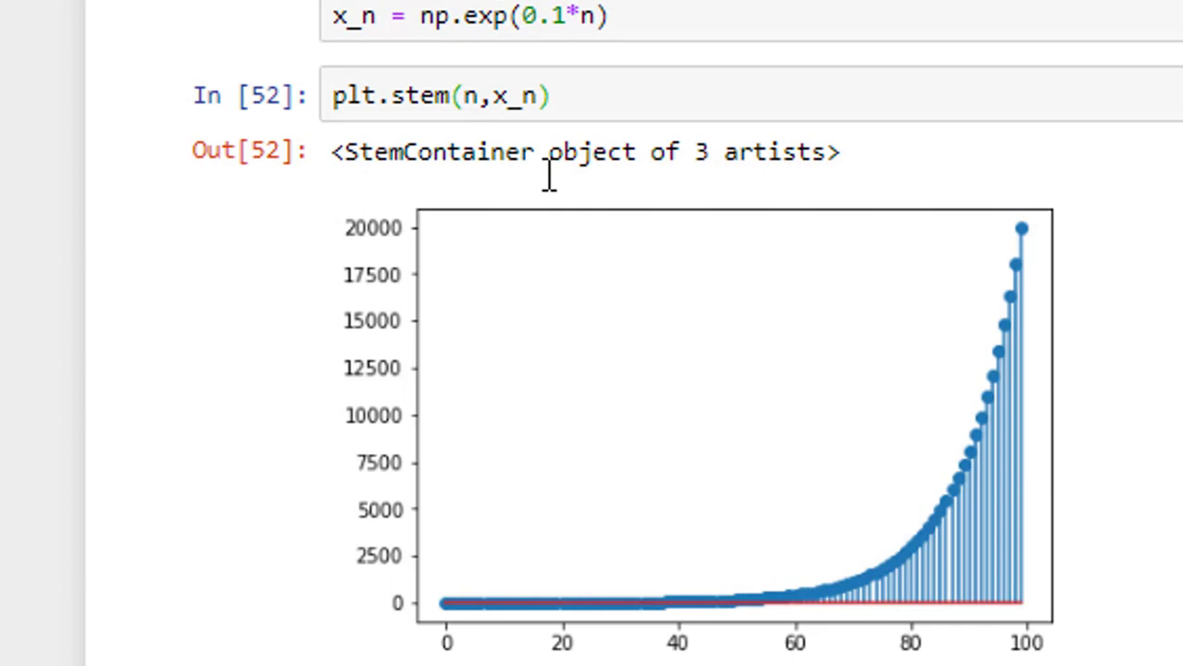
pyautogui.moveTo(1040, 296)
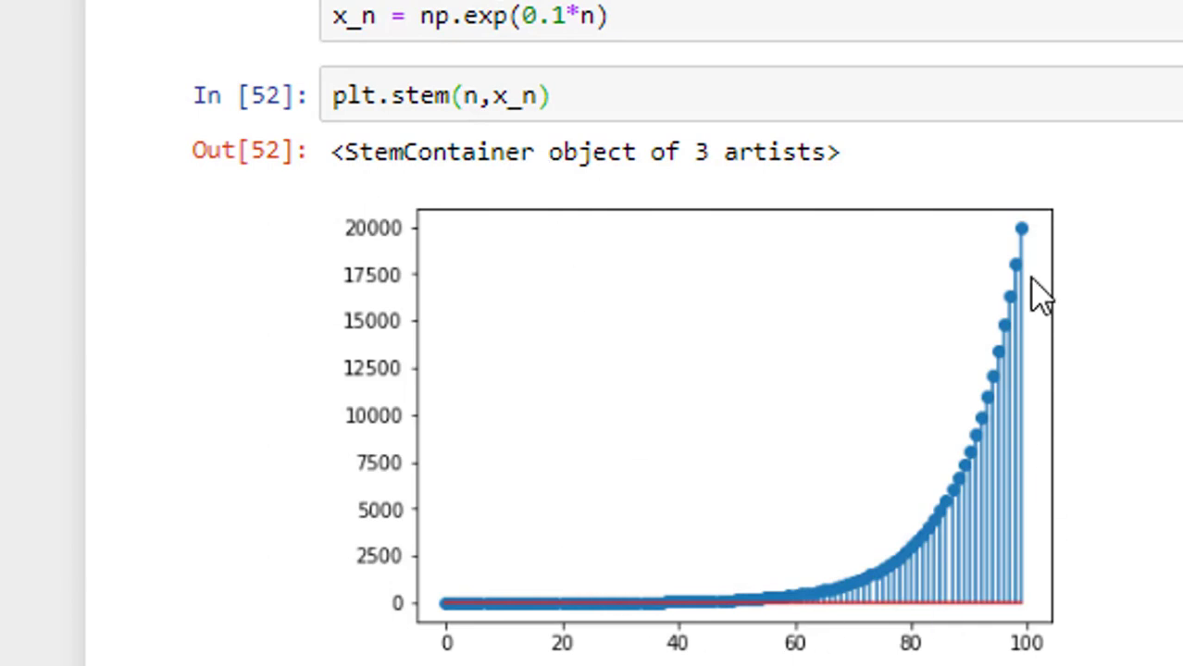
pyautogui.moveTo(927, 278)
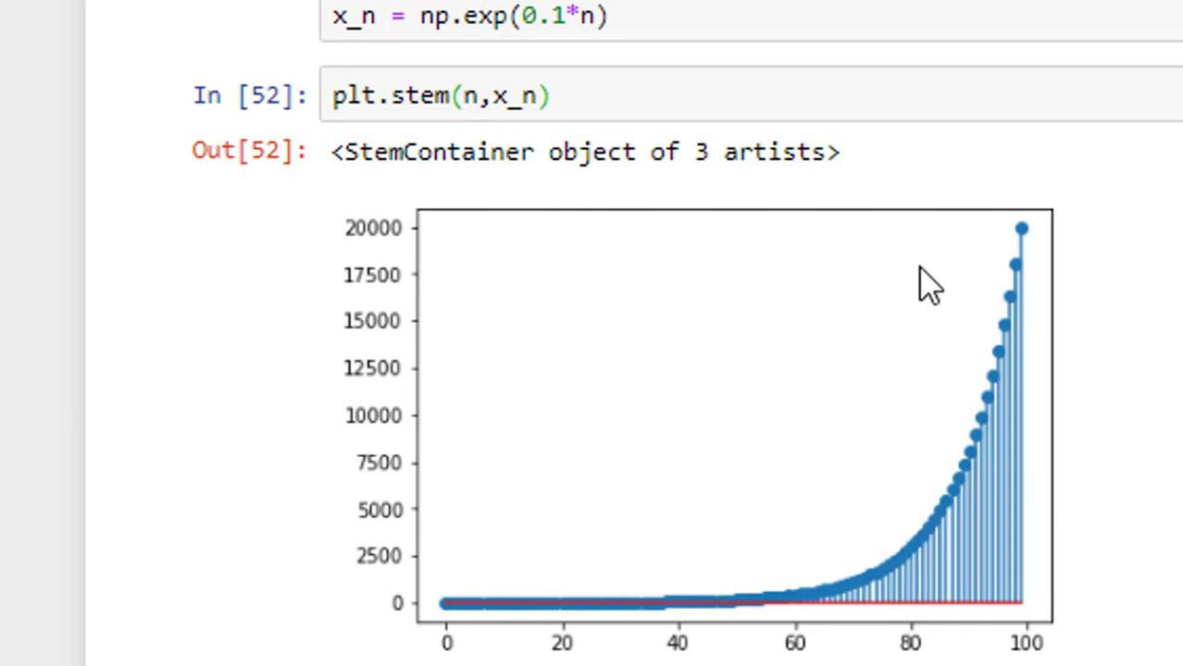
pyautogui.moveTo(981, 541)
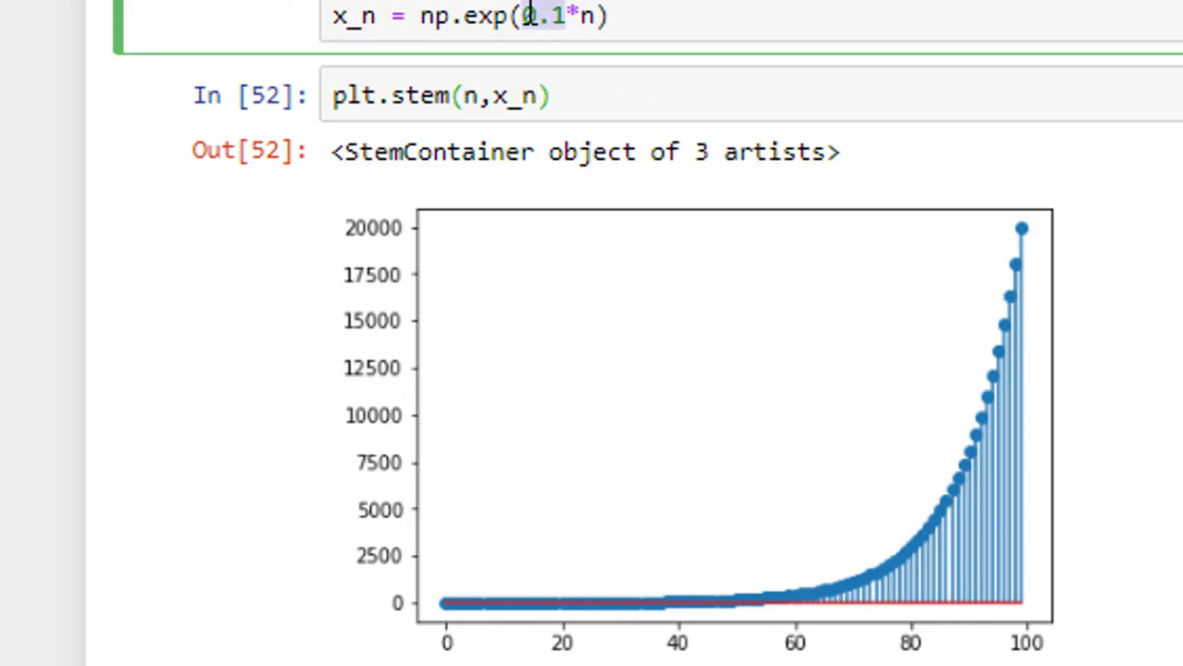
pyautogui.click(563, 96)
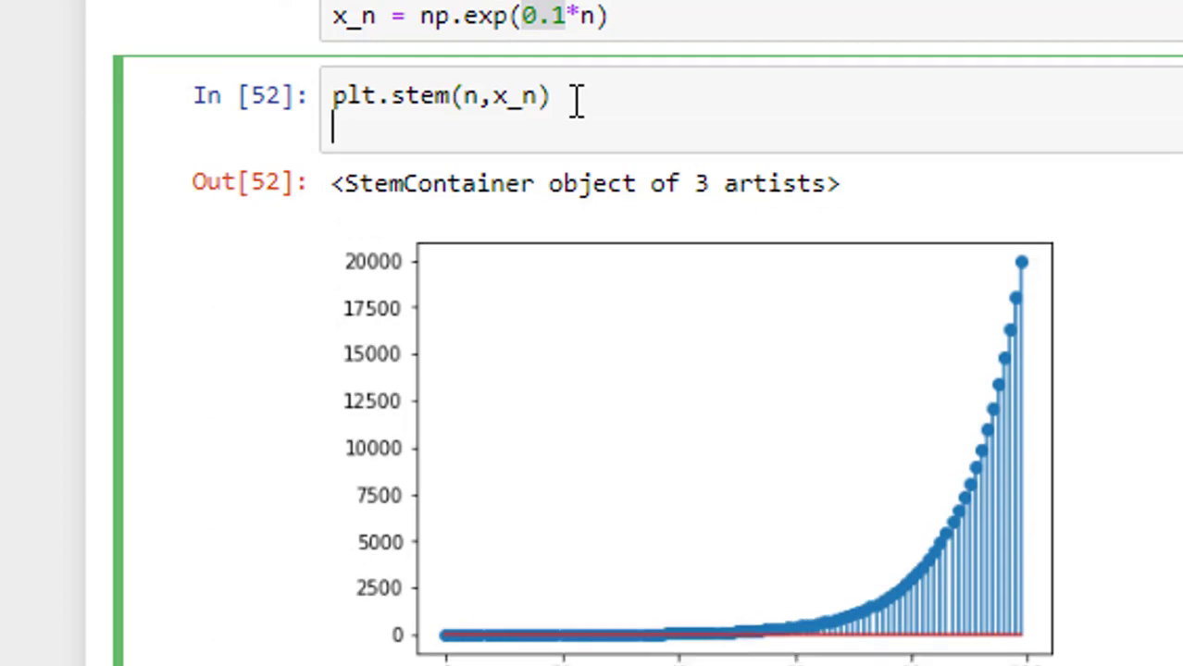
# - Give the stem plot the title 'Exponential signal'
pyautogui.write('pl')
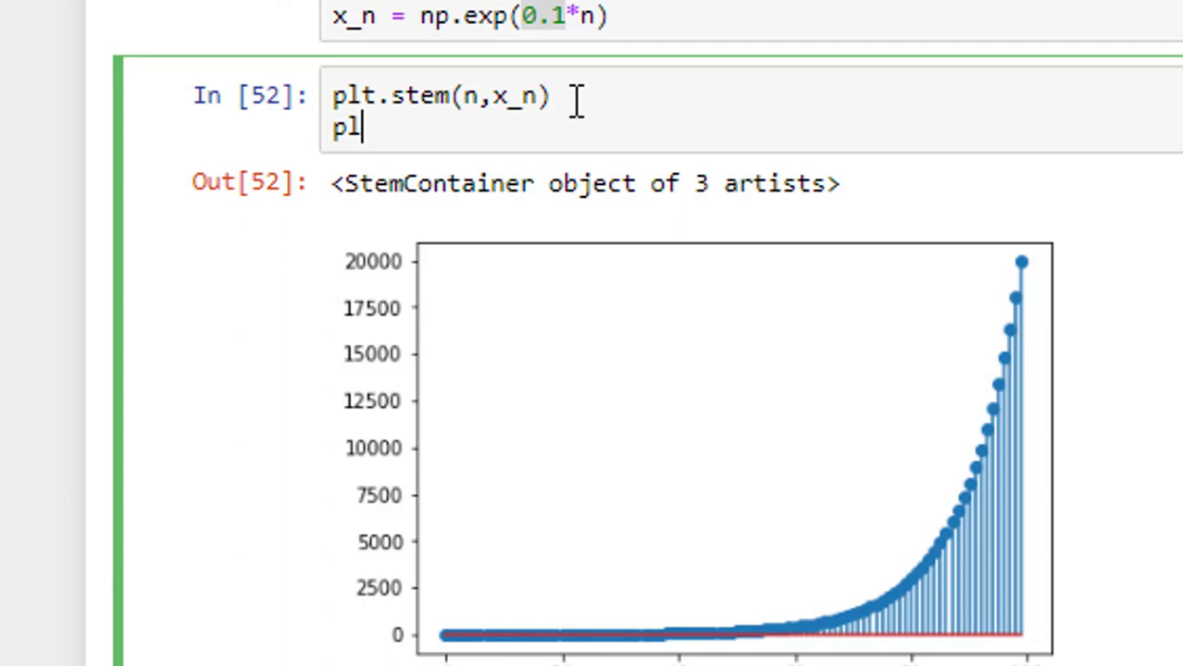
pyautogui.write('t.title')
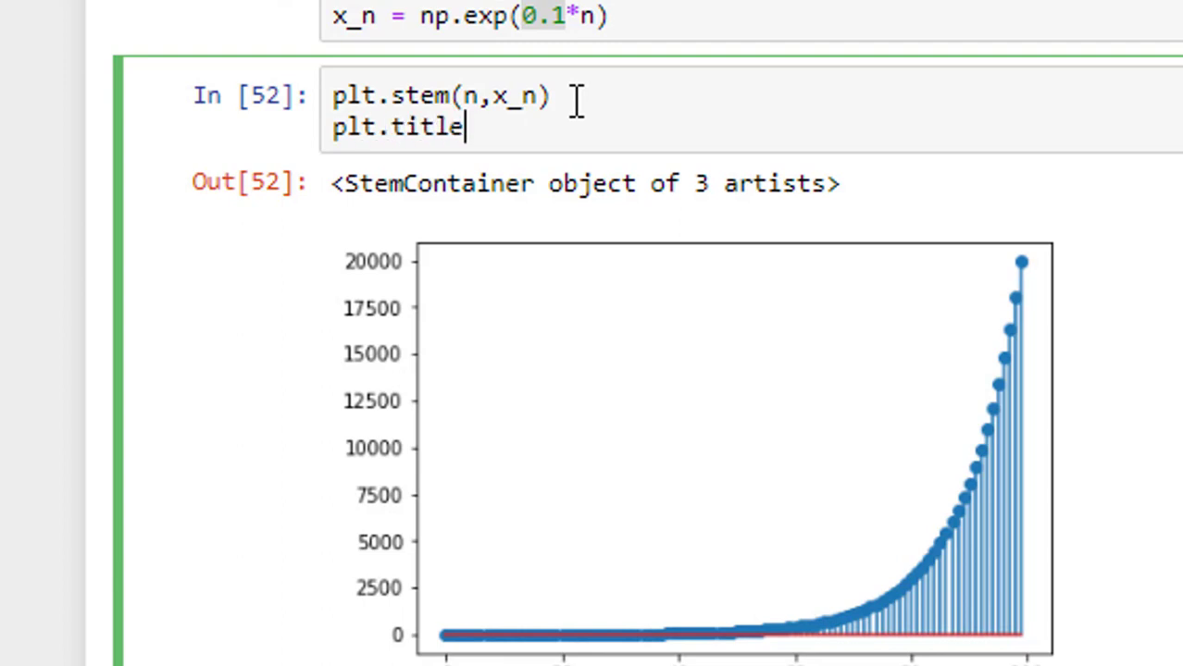
pyautogui.write("('')")
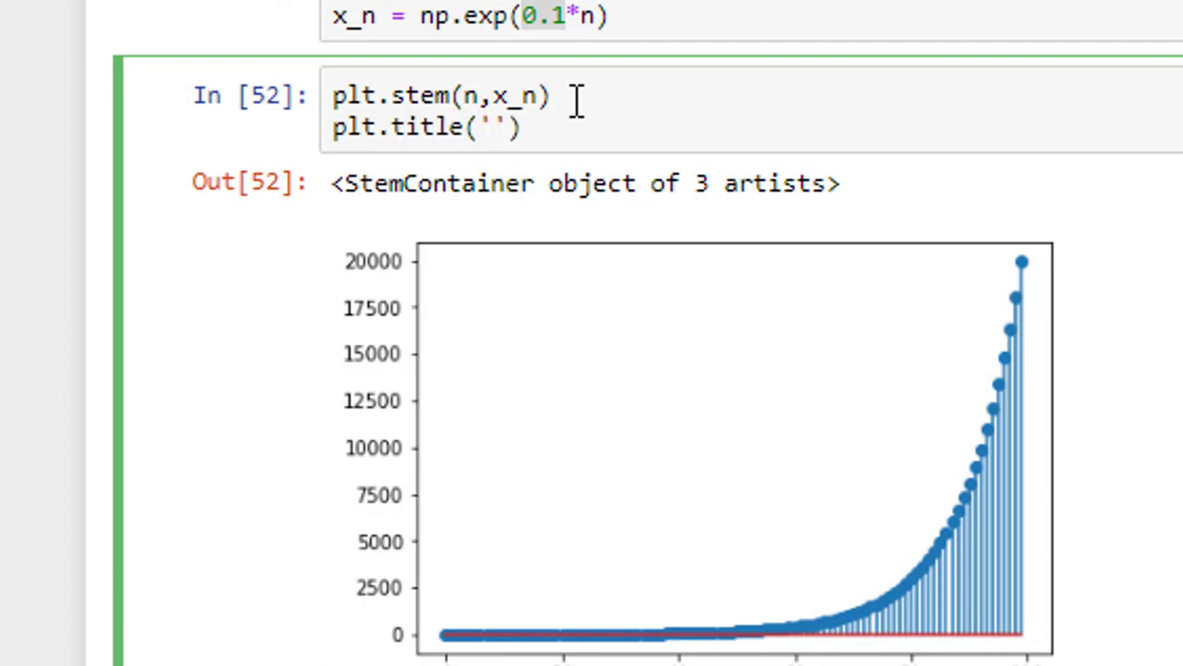
pyautogui.write('Exponential')
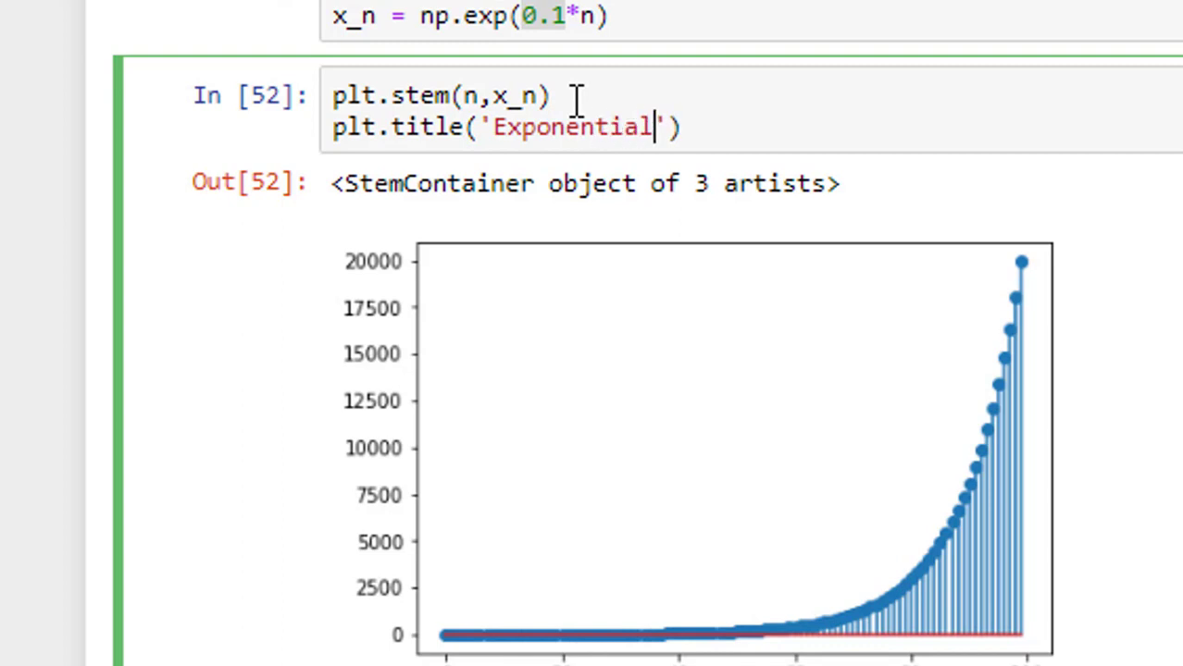
pyautogui.write('signal')
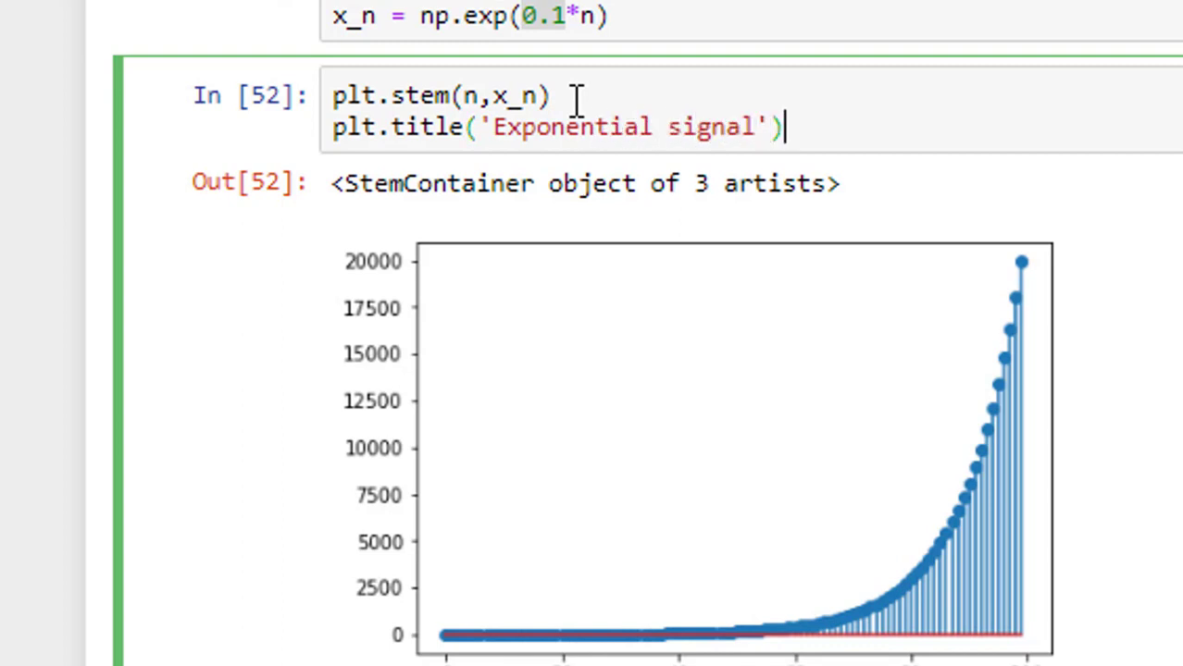
# - Label the x-axis '---->n' and begin the y-axis label x(n)
pyautogui.write('plt.x')
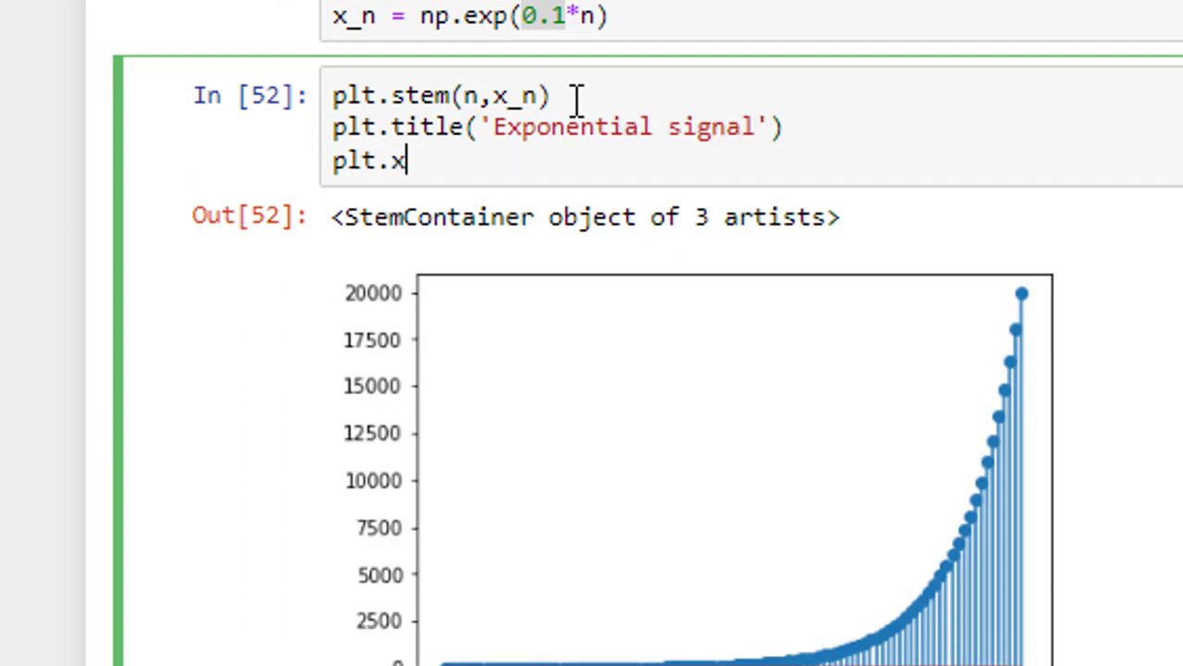
pyautogui.write('label()')
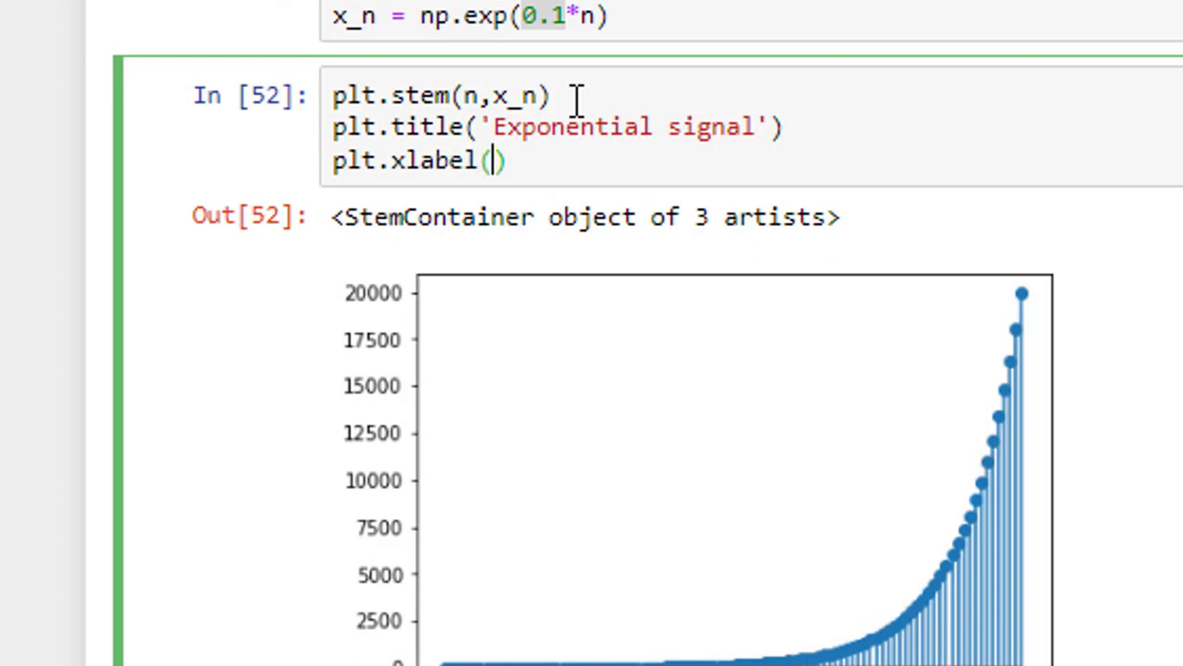
pyautogui.write("'")
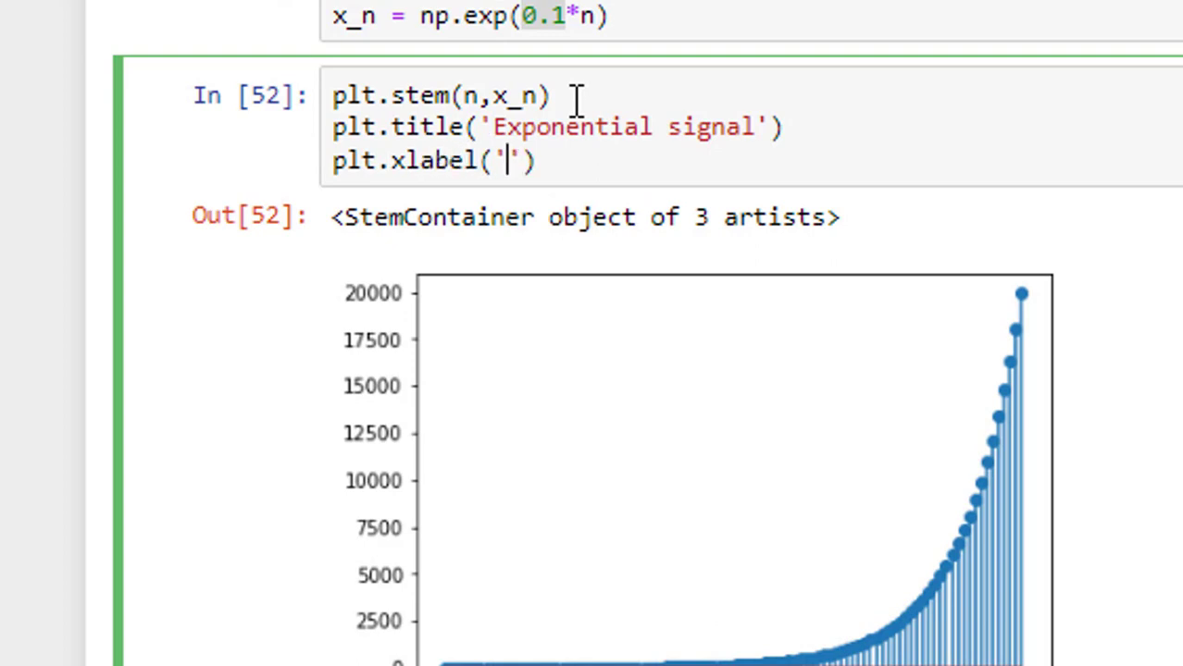
pyautogui.write('---->n')
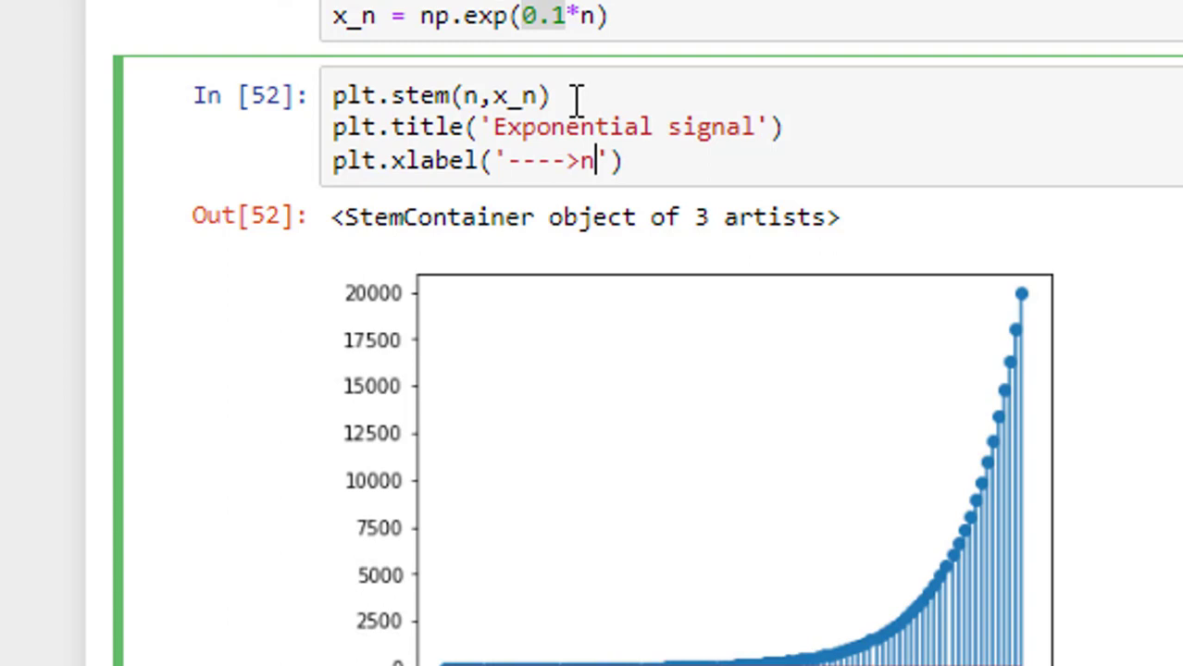
pyautogui.write('pl')
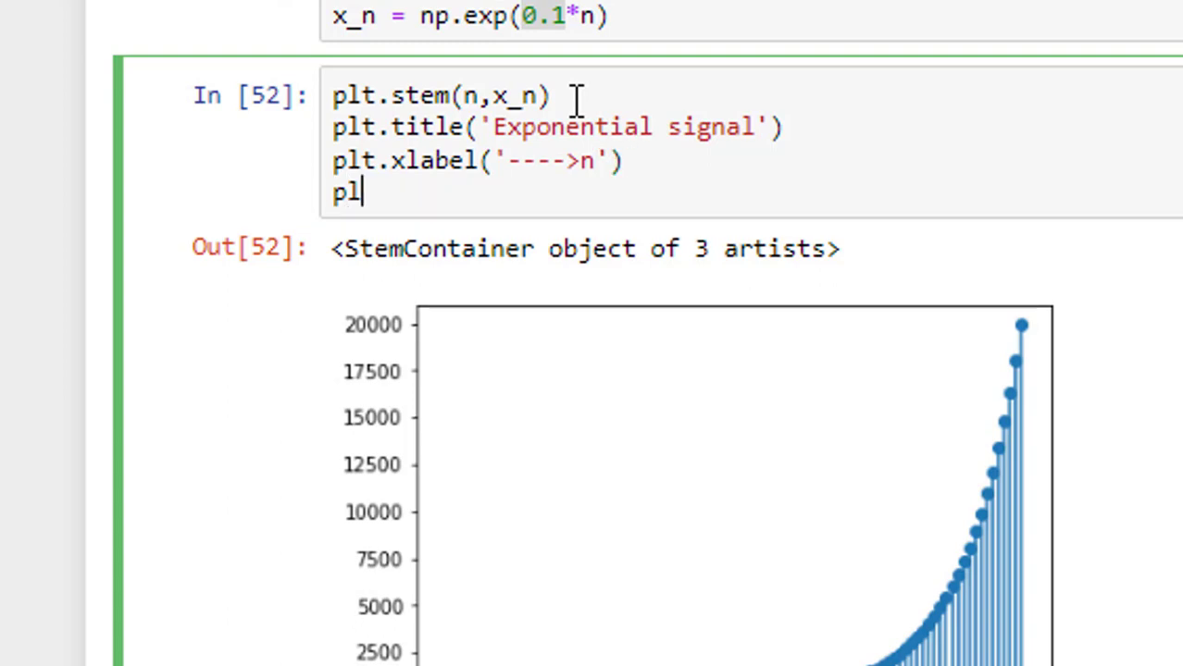
pyautogui.write("t.ylabel(''")
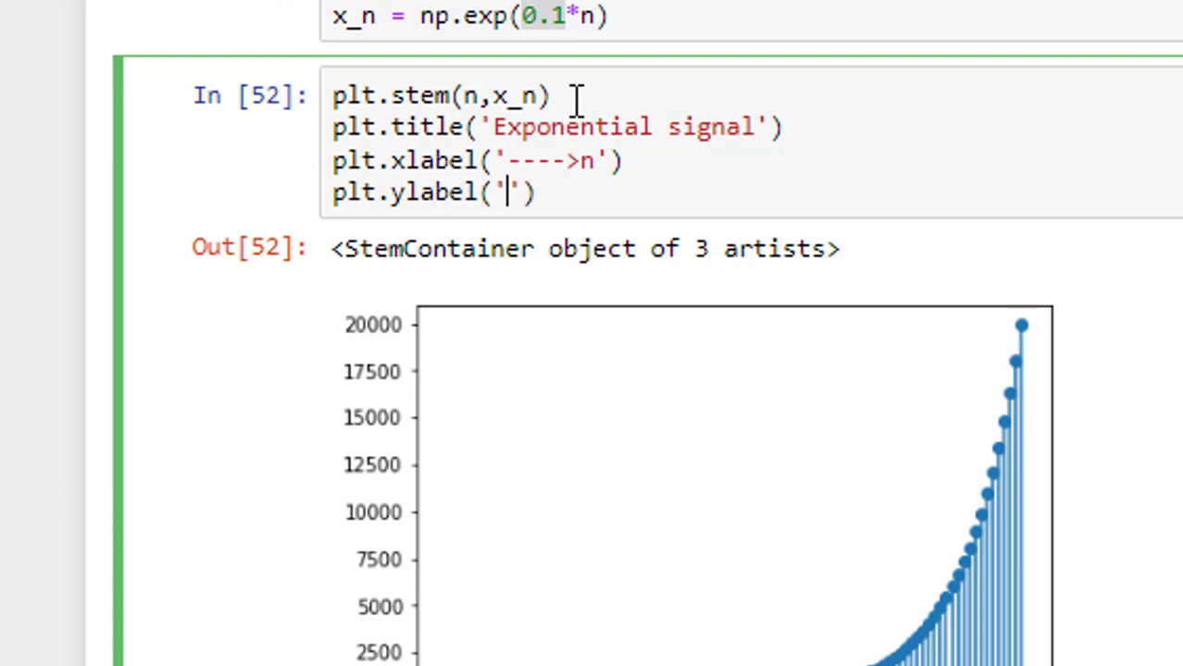
pyautogui.write('x(n')
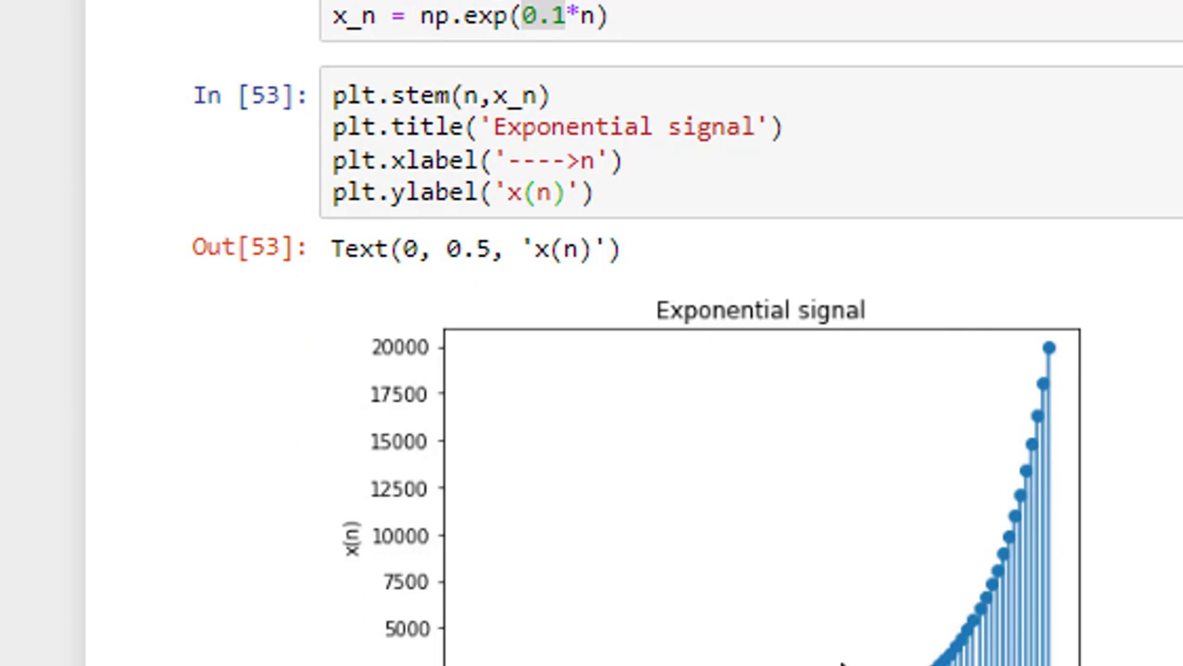
# - Finish plt.ylabel('x(n)') and redraw the plot with title and both axis labels
pyautogui.scroll(-3)
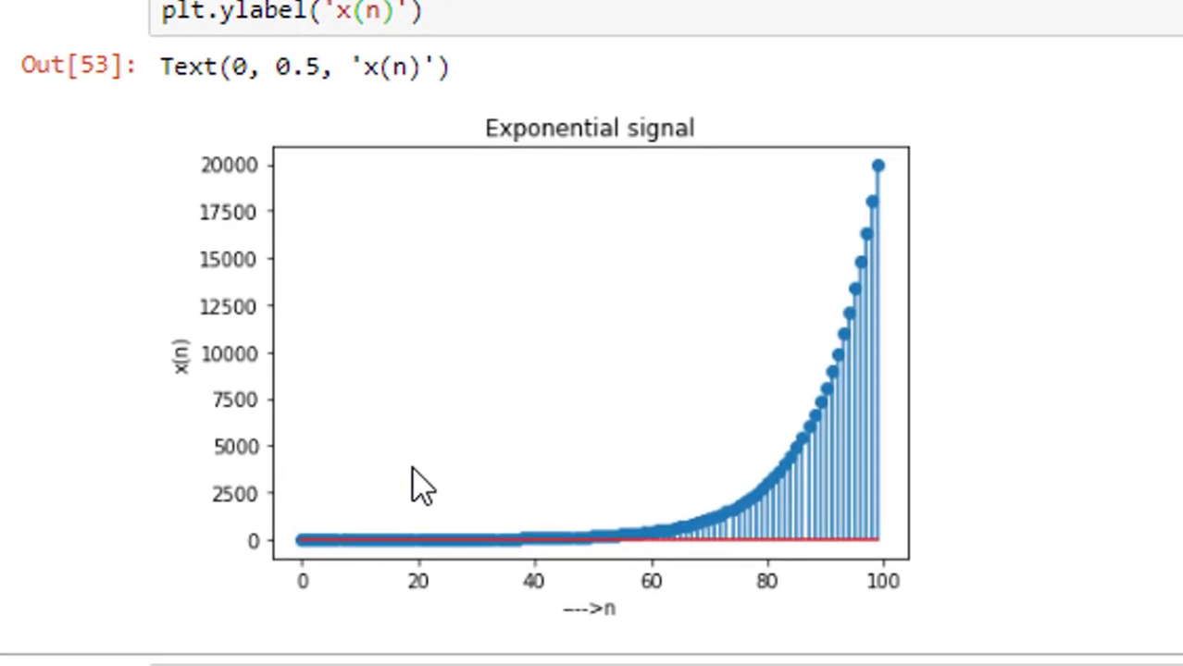
pyautogui.moveTo(282, 429)
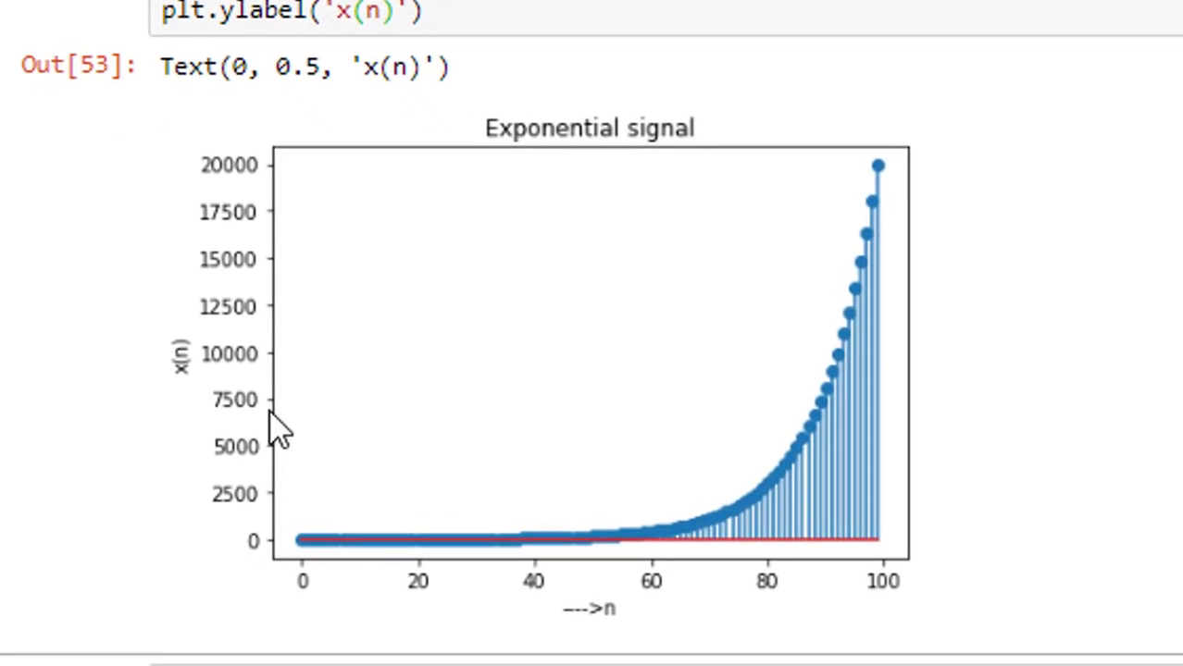